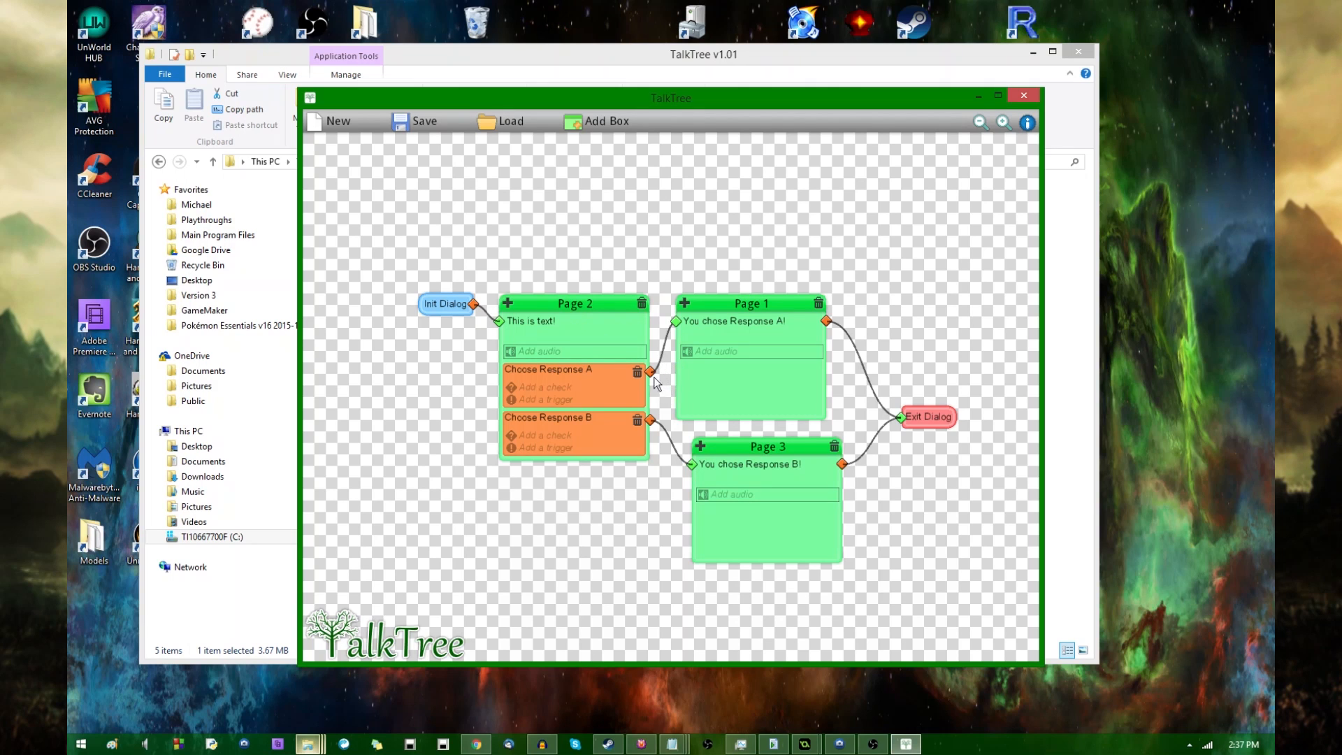
{"action": "mouse_move", "coordinate": [714, 333]}
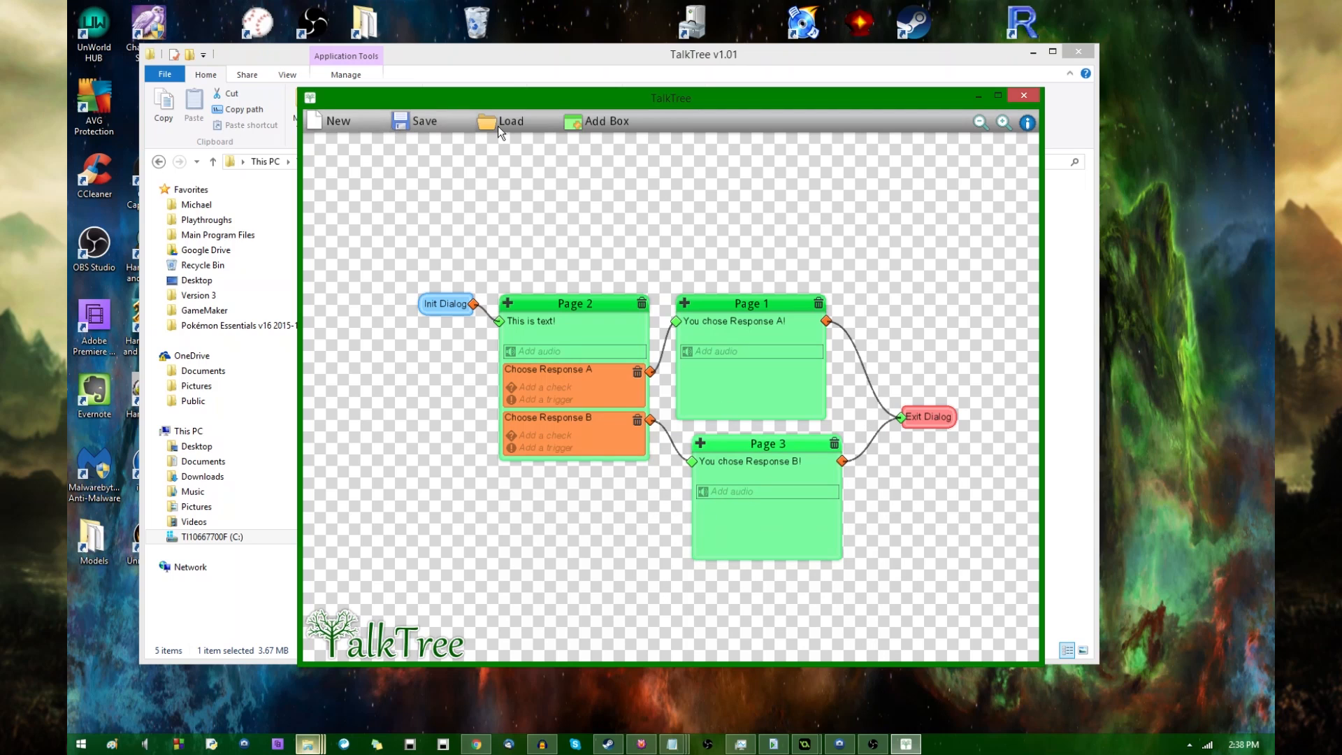
Load the saved 'You talked to the red guy' tree, discarding unsaved changes.
{"action": "left_click", "coordinate": [510, 120]}
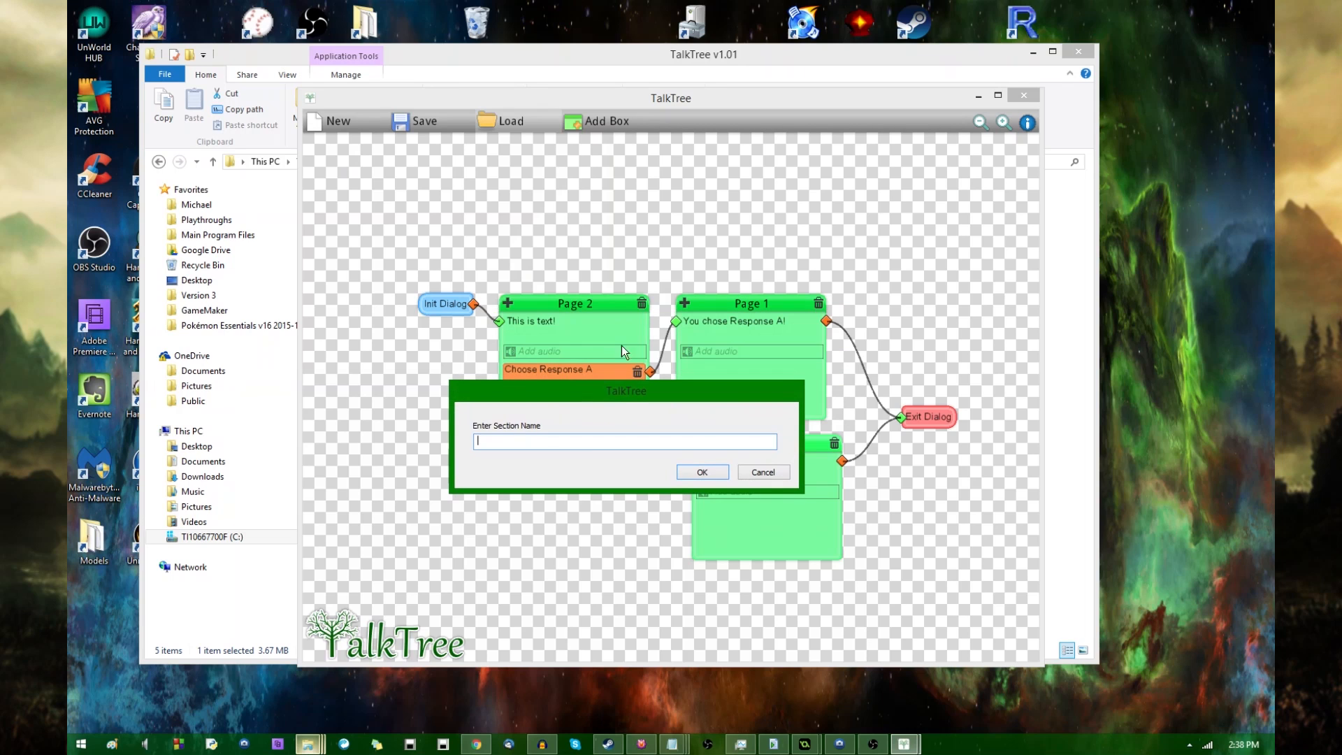
{"action": "left_click", "coordinate": [701, 471]}
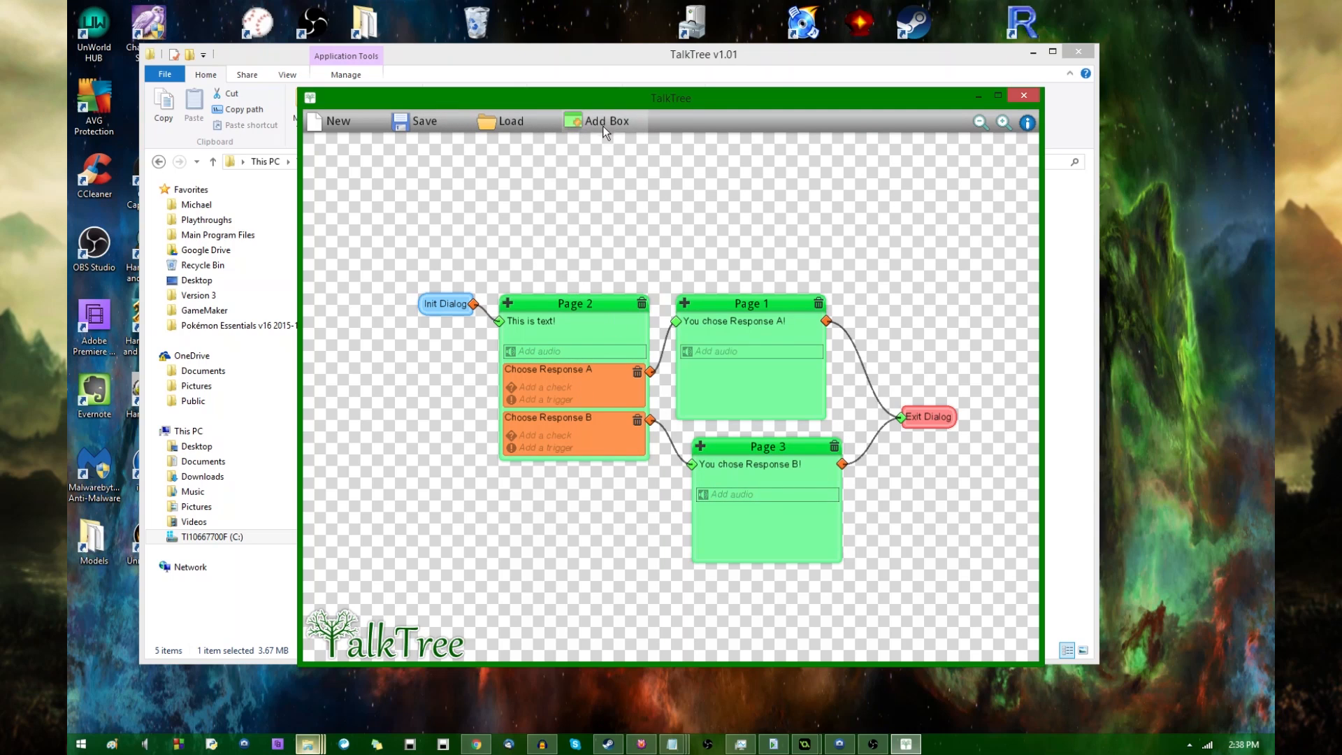
{"action": "left_click", "coordinate": [510, 120]}
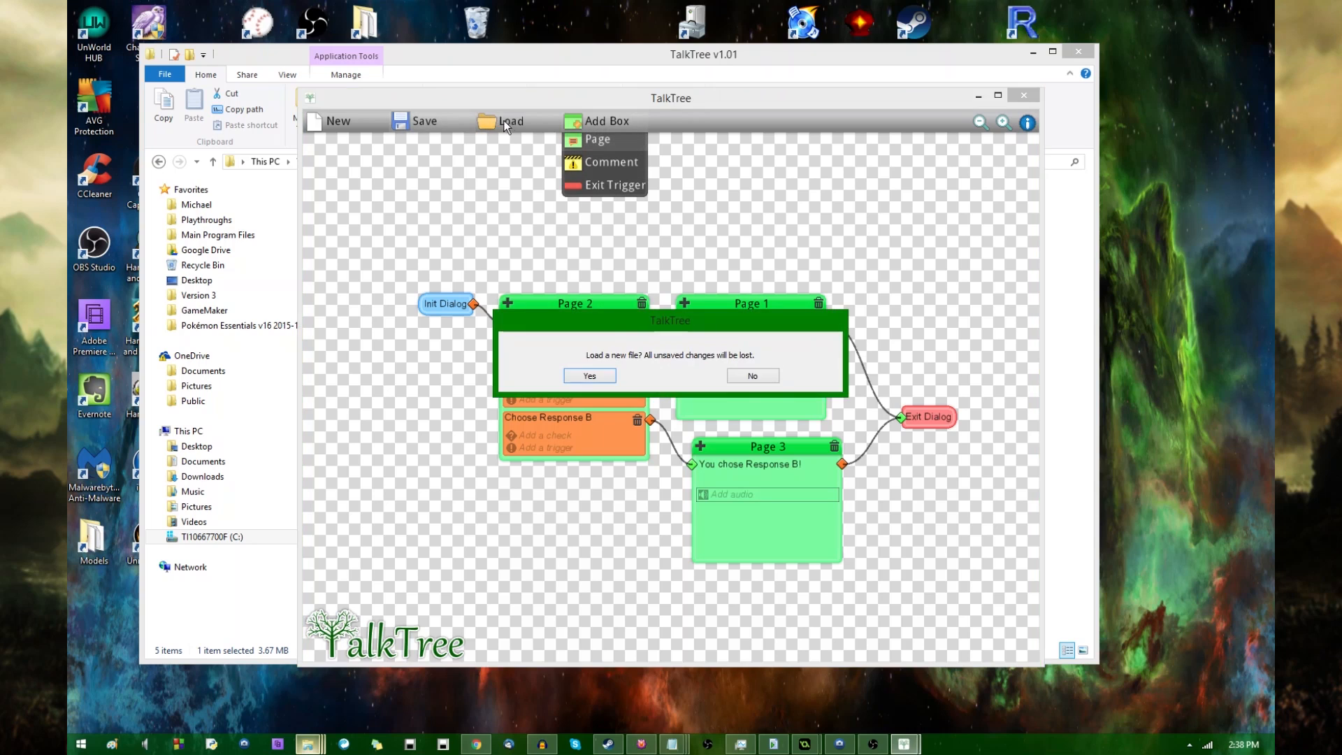
{"action": "left_click", "coordinate": [589, 376]}
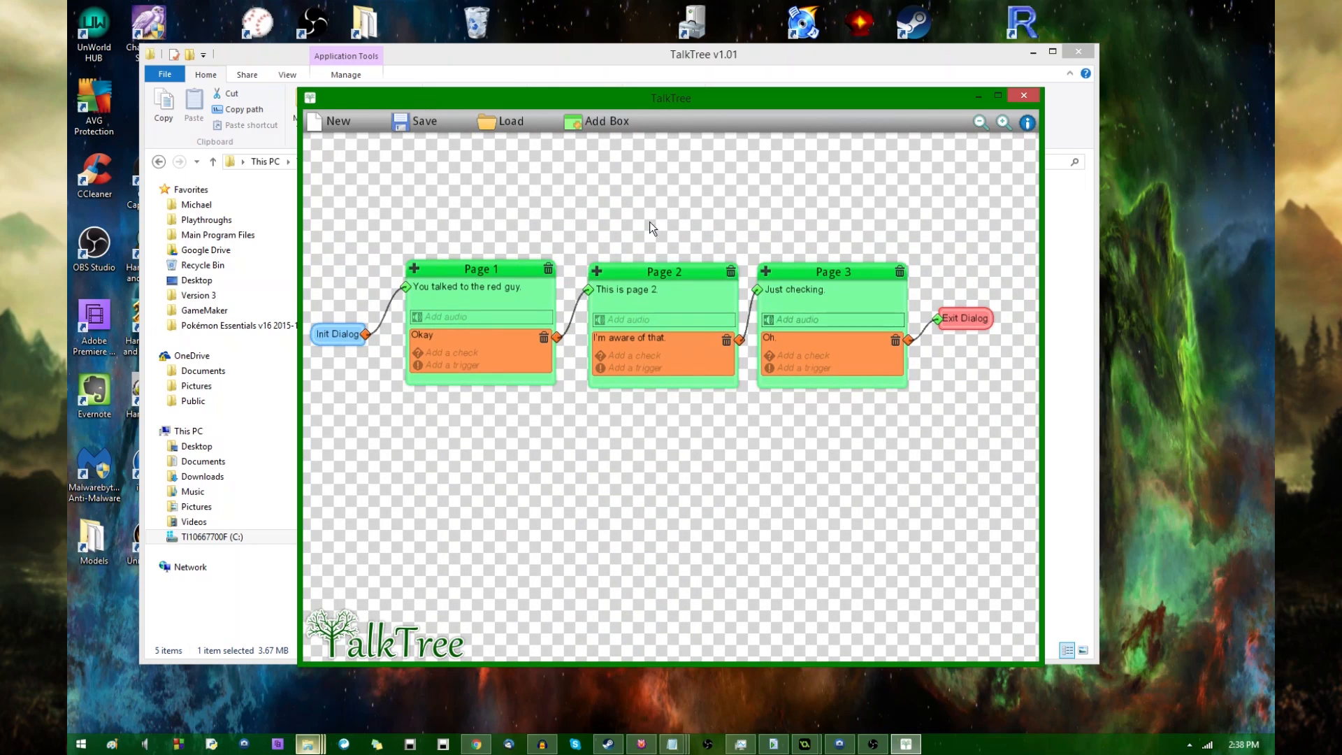
{"action": "mouse_move", "coordinate": [650, 191]}
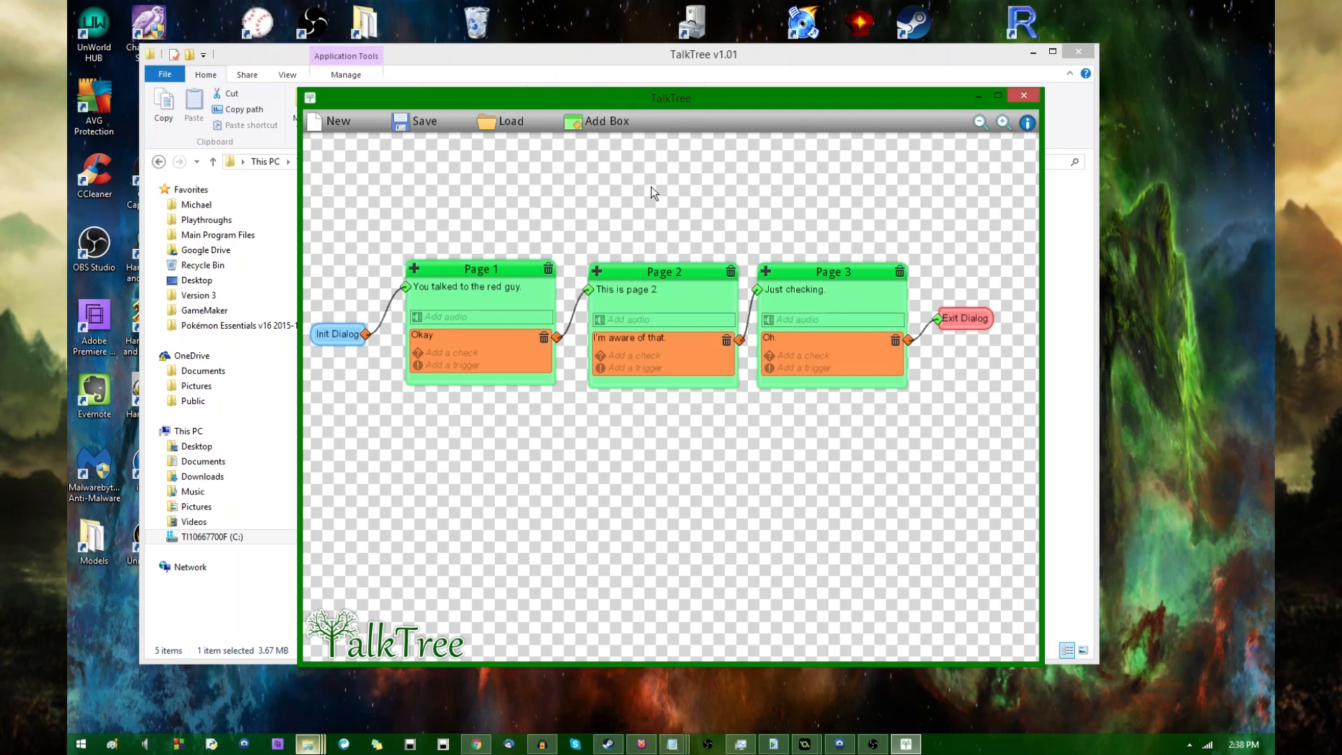
{"action": "mouse_move", "coordinate": [647, 142]}
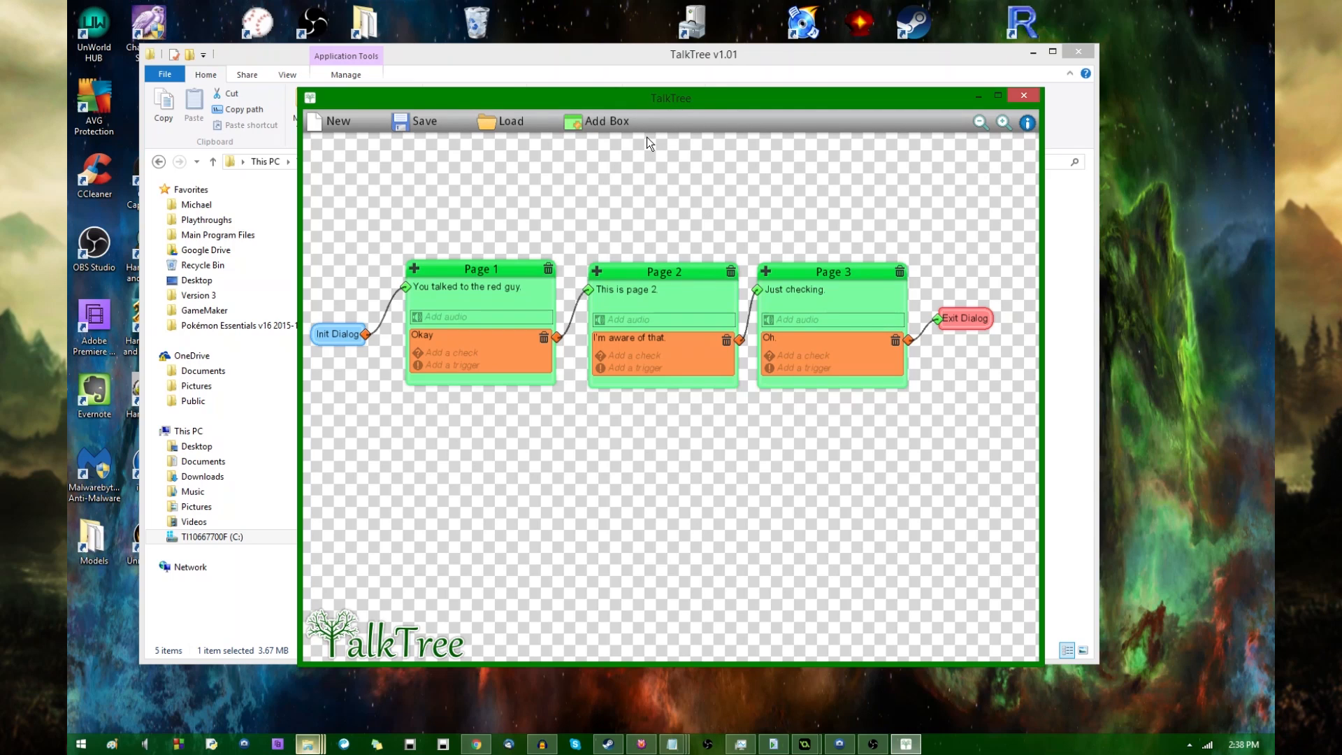
Save the tree into test.ini as section Red and acknowledge the success message.
{"action": "left_click", "coordinate": [424, 120]}
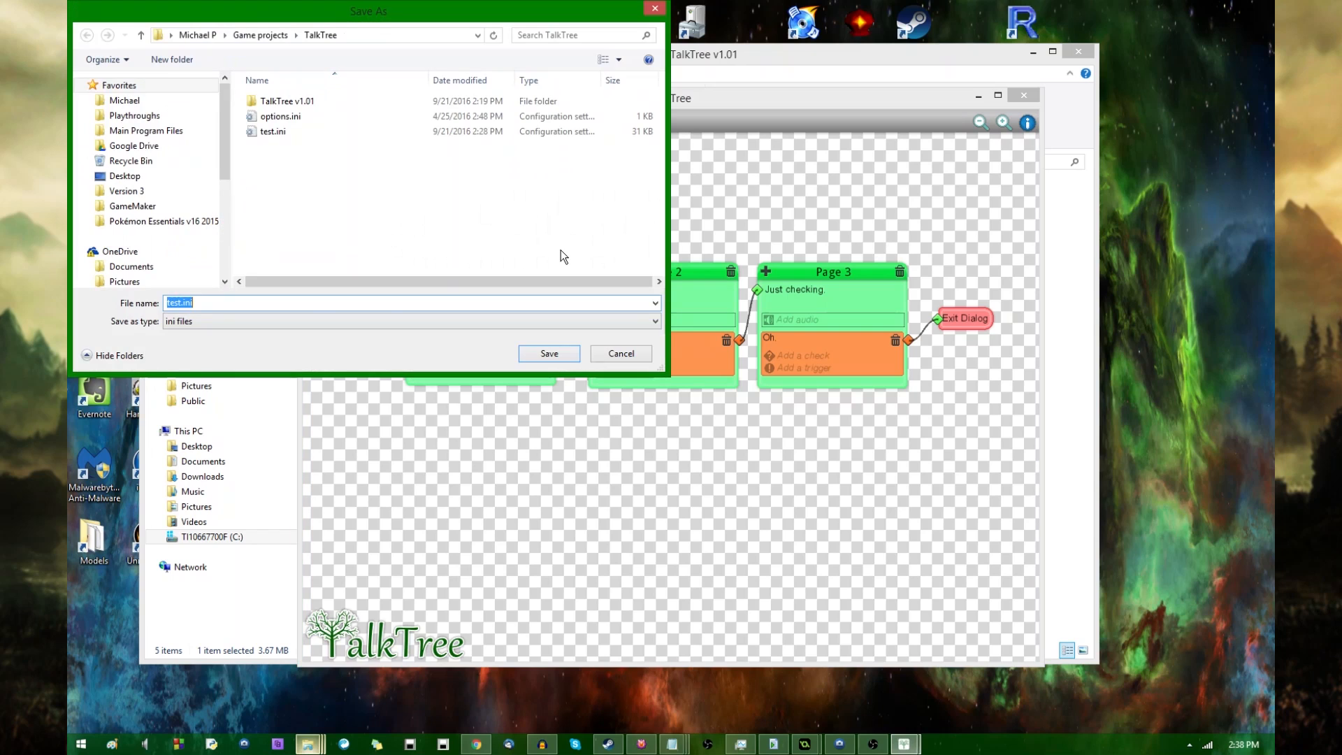
{"action": "type", "text": "fir"}
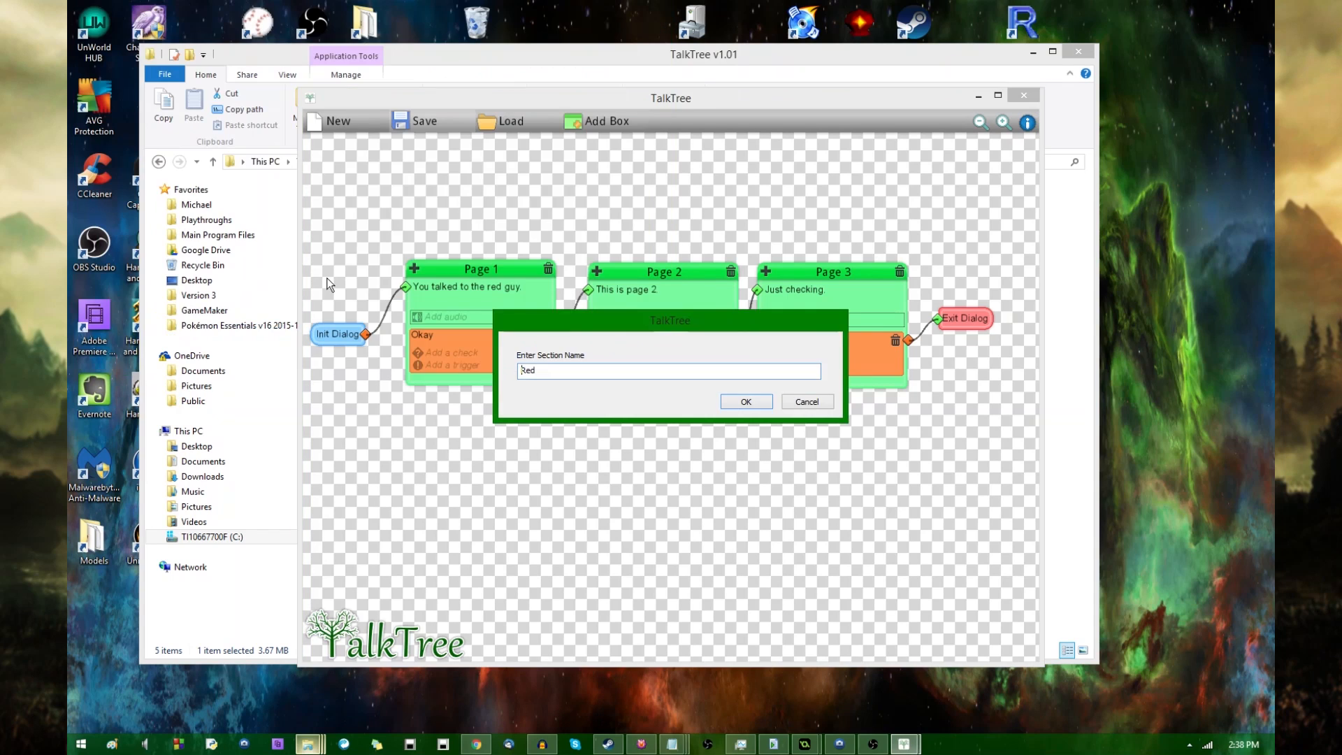
{"action": "left_click", "coordinate": [743, 401]}
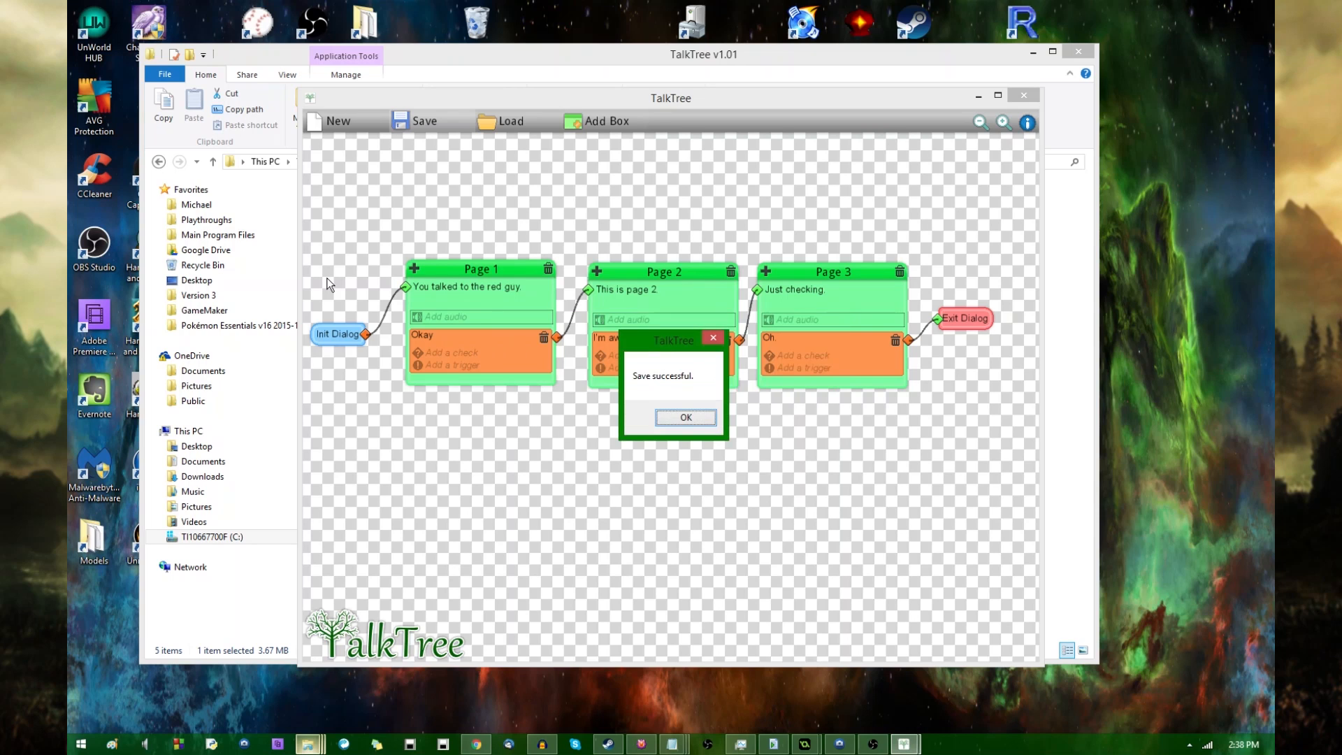
{"action": "left_click", "coordinate": [684, 418]}
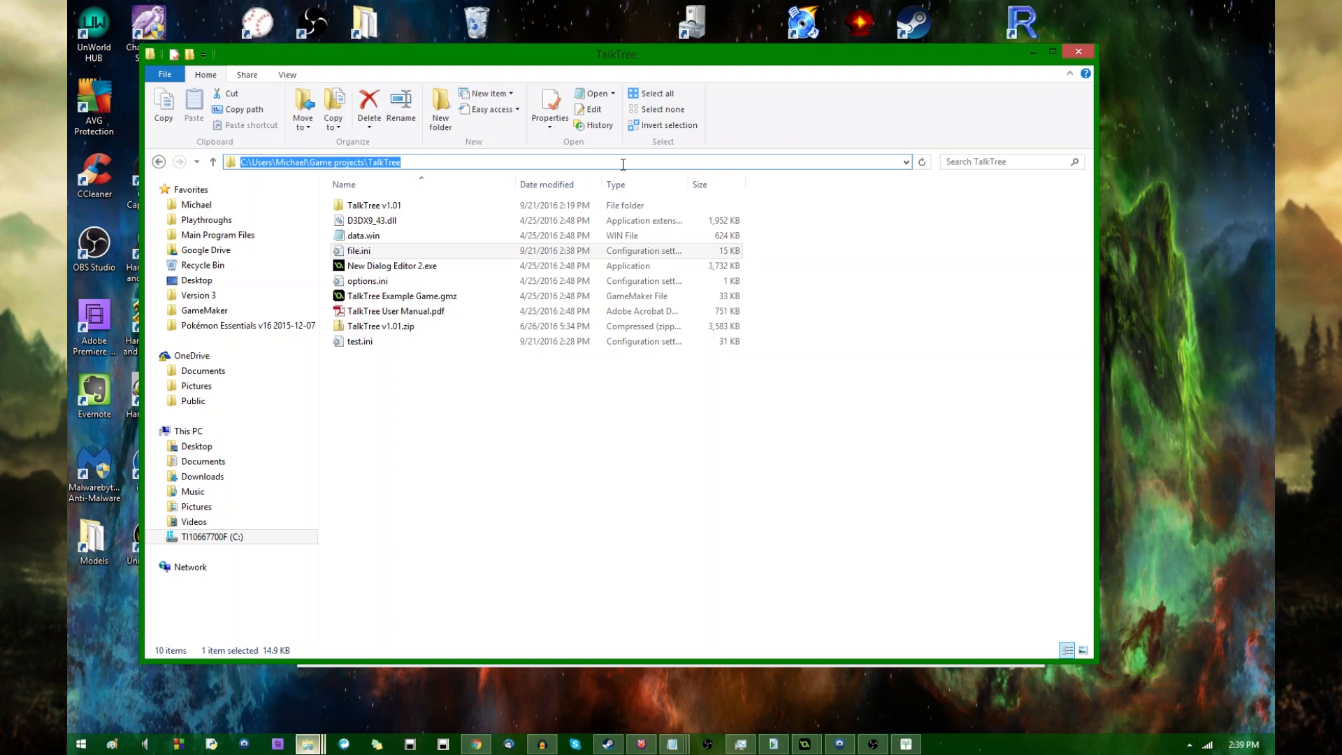
Browse to the %appdata% roaming folder, then close File Explorer and TalkTree.
{"action": "type", "text": "%app"}
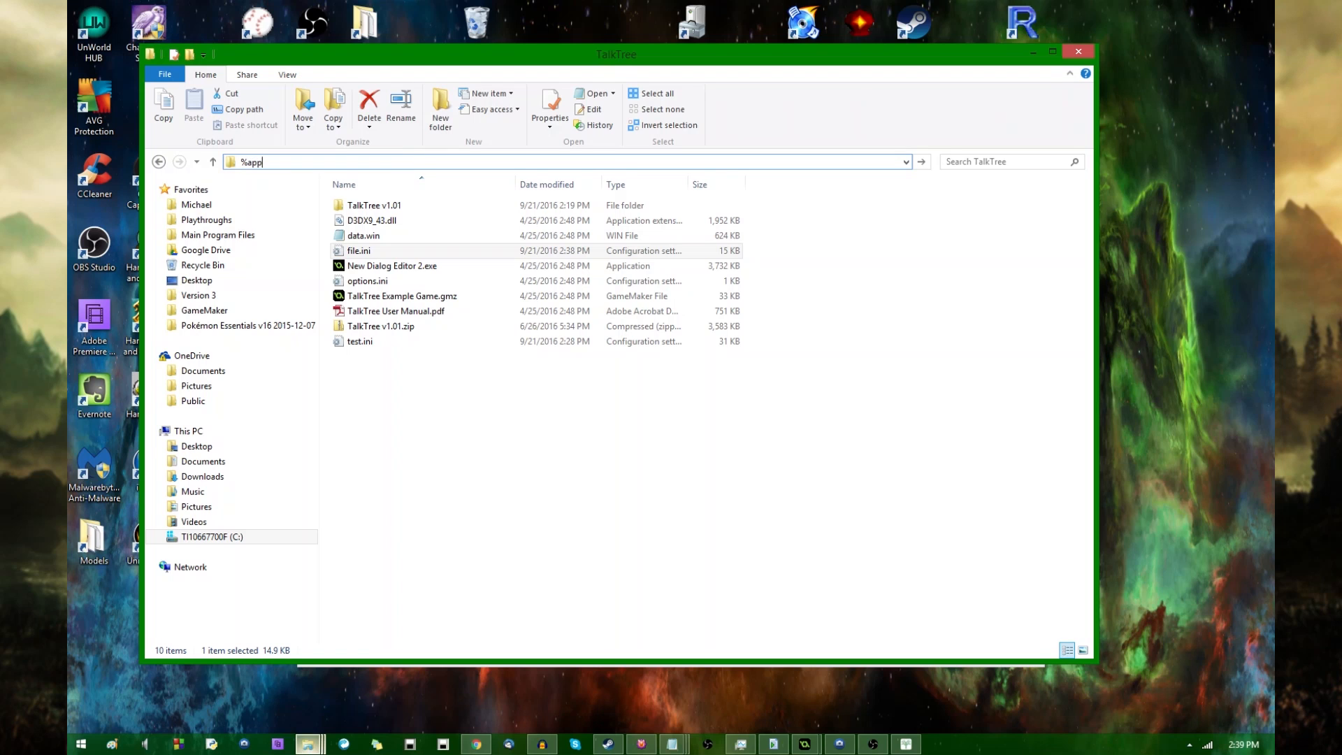
{"action": "key", "text": "Return"}
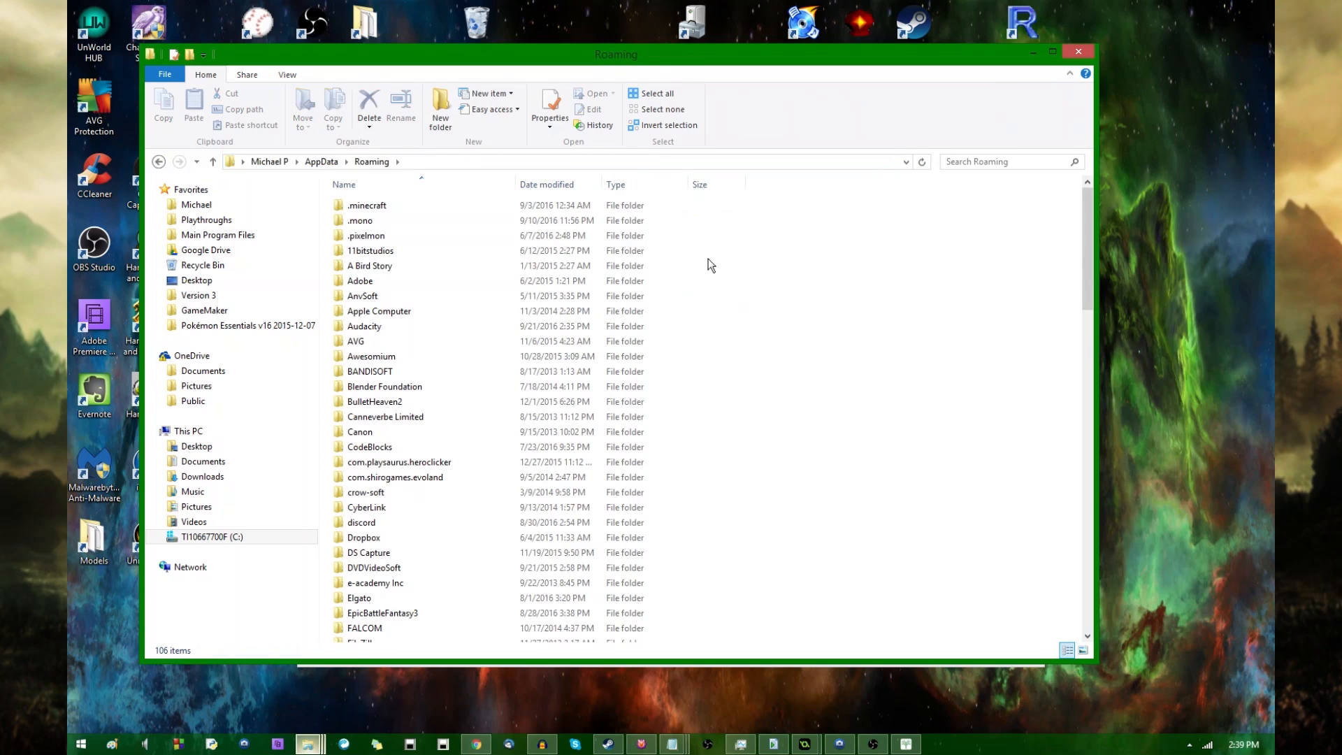
{"action": "left_click", "coordinate": [196, 204]}
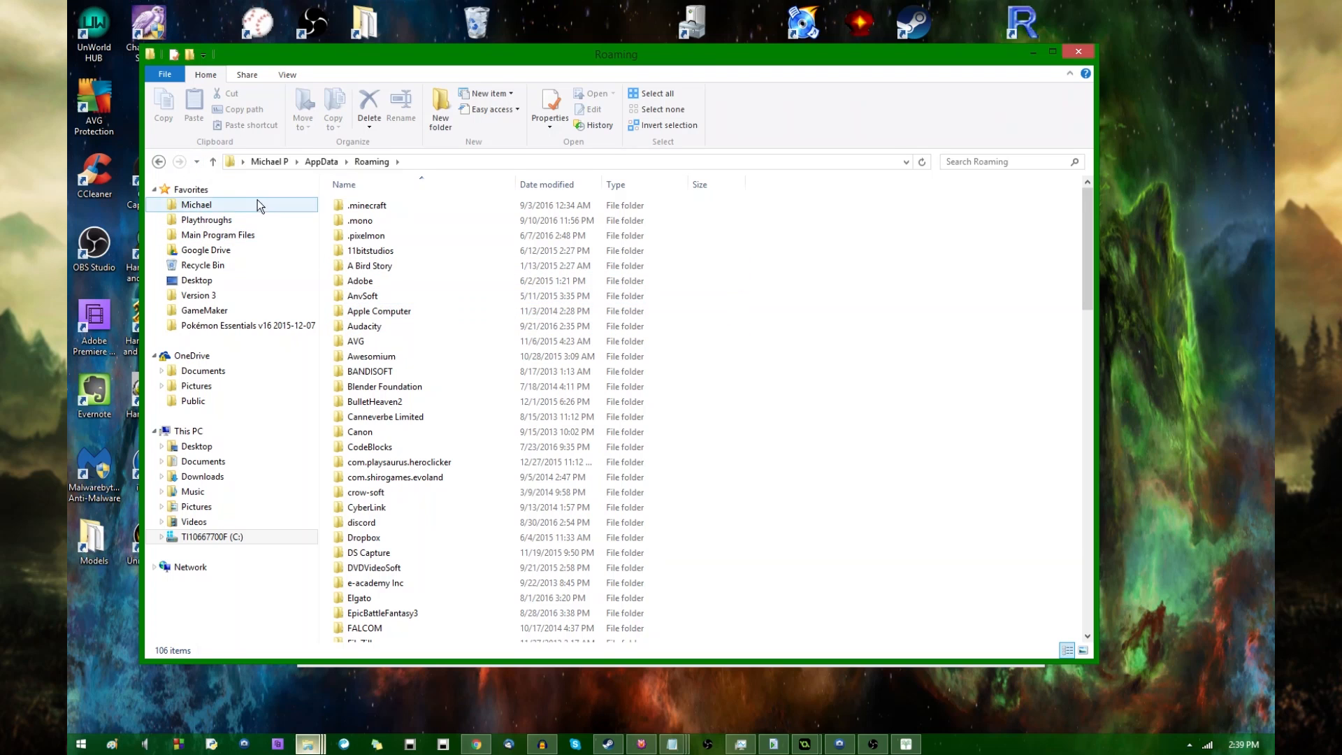
{"action": "left_click", "coordinate": [158, 162]}
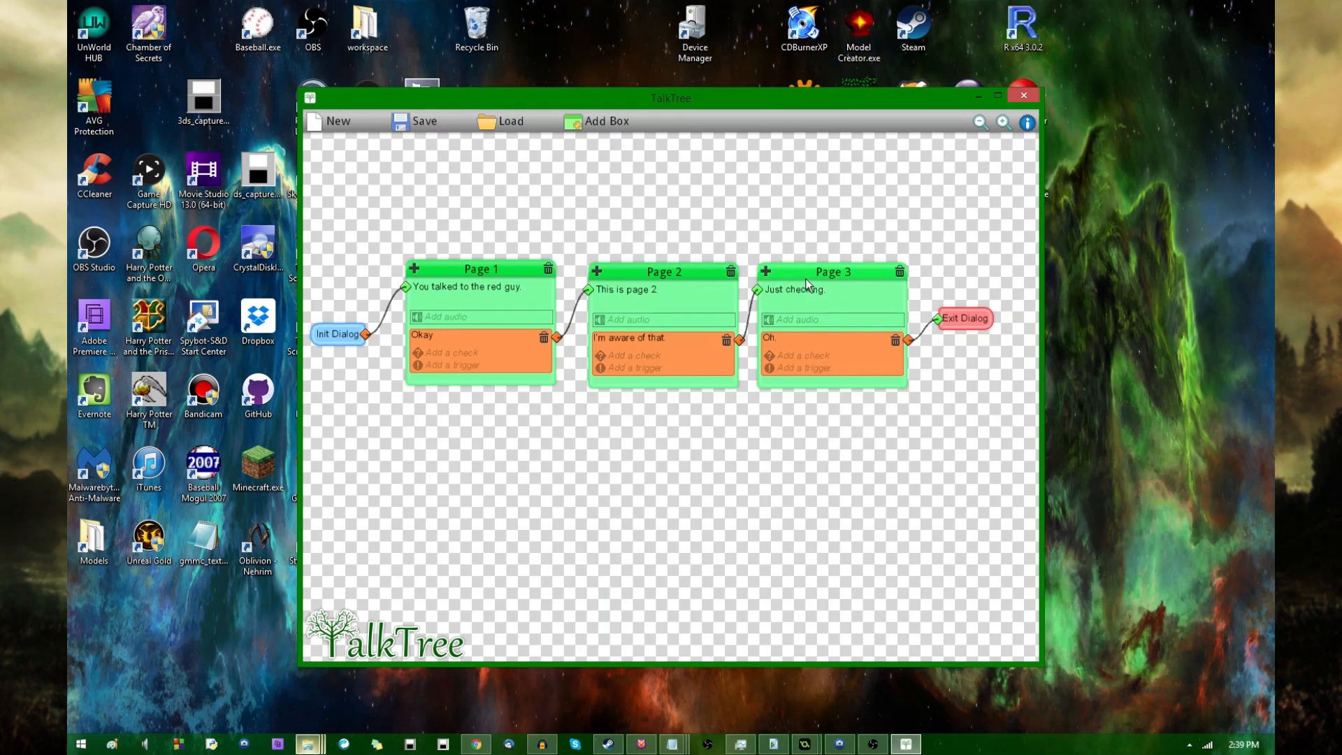
{"action": "left_click", "coordinate": [1020, 95]}
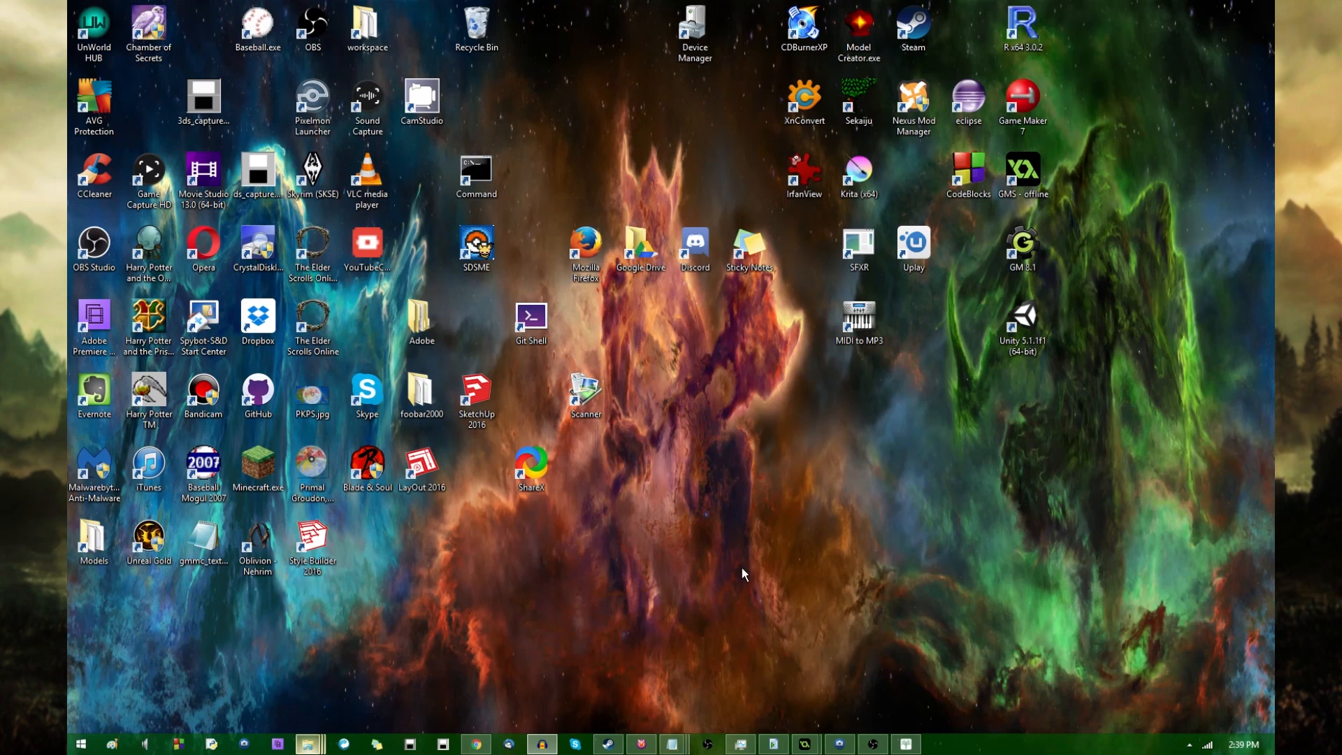
{"action": "mouse_move", "coordinate": [803, 742]}
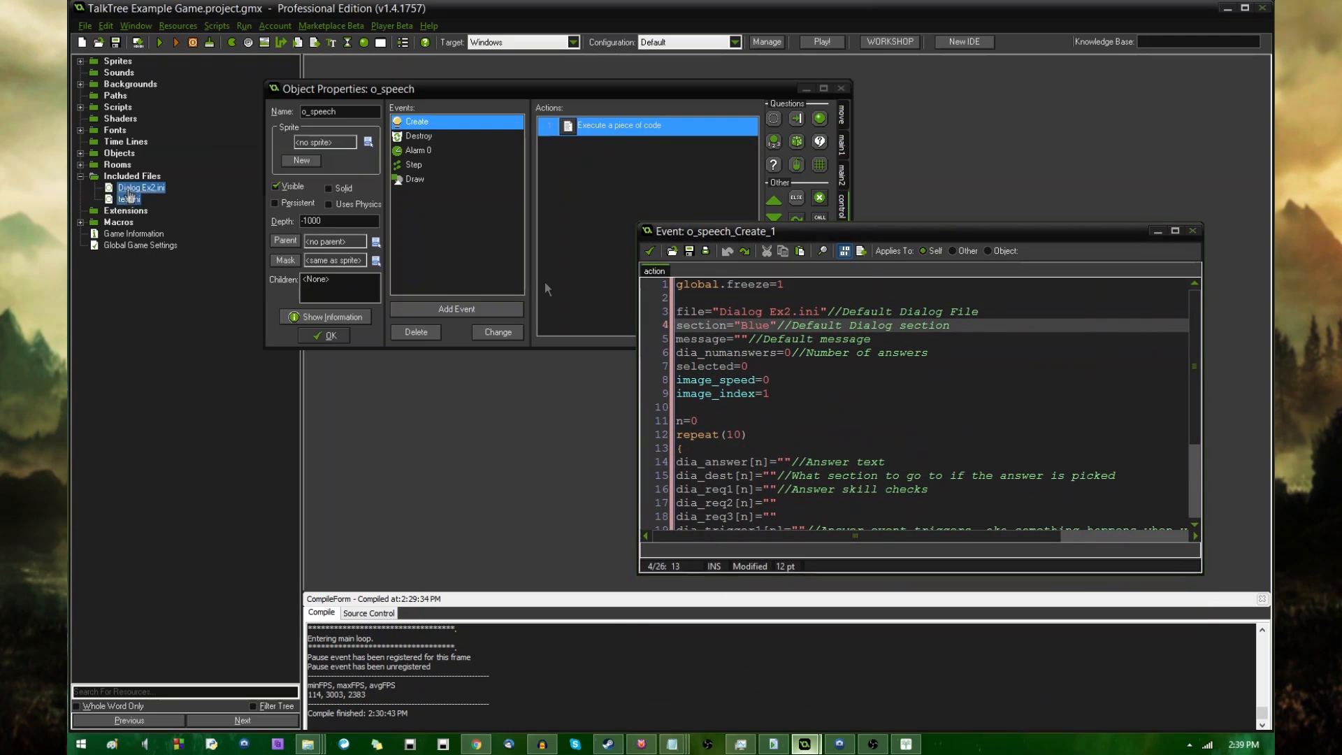
Choose Insert Included File from the Included Files context menu.
{"action": "right_click", "coordinate": [128, 197]}
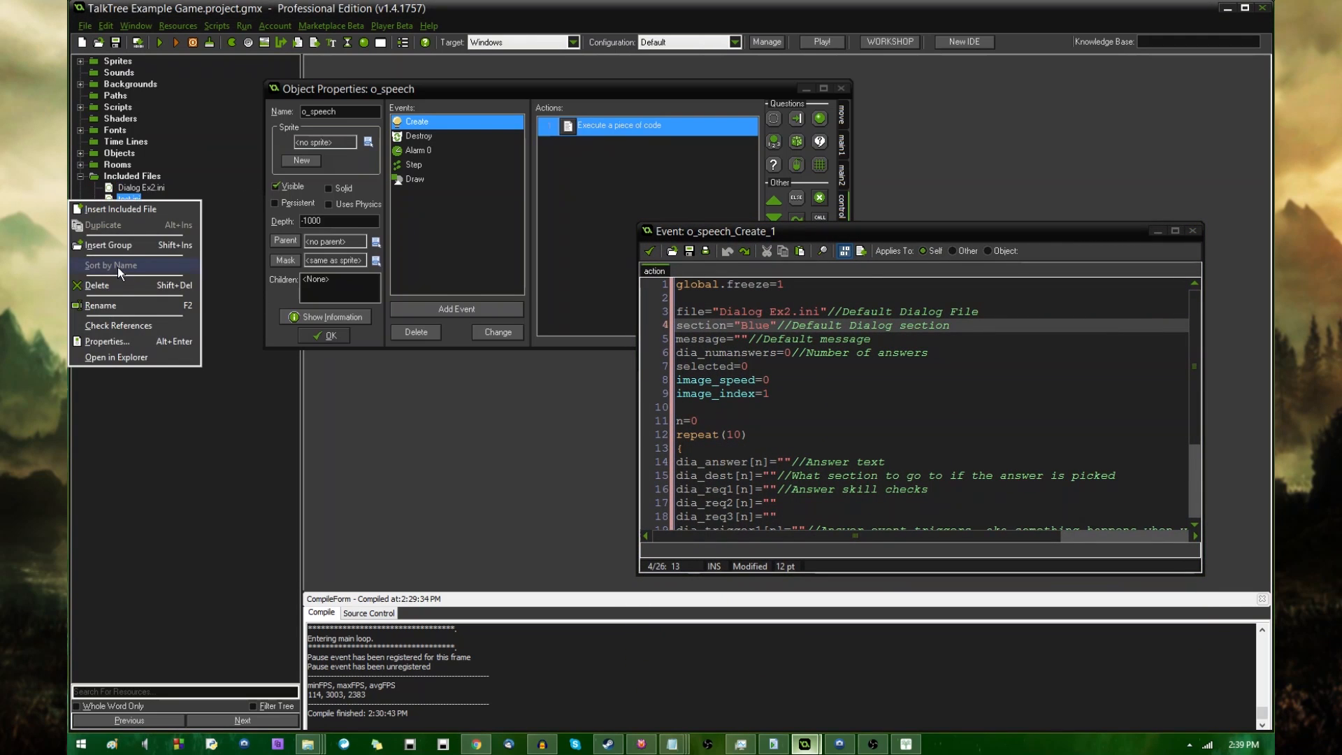
{"action": "left_click", "coordinate": [109, 265]}
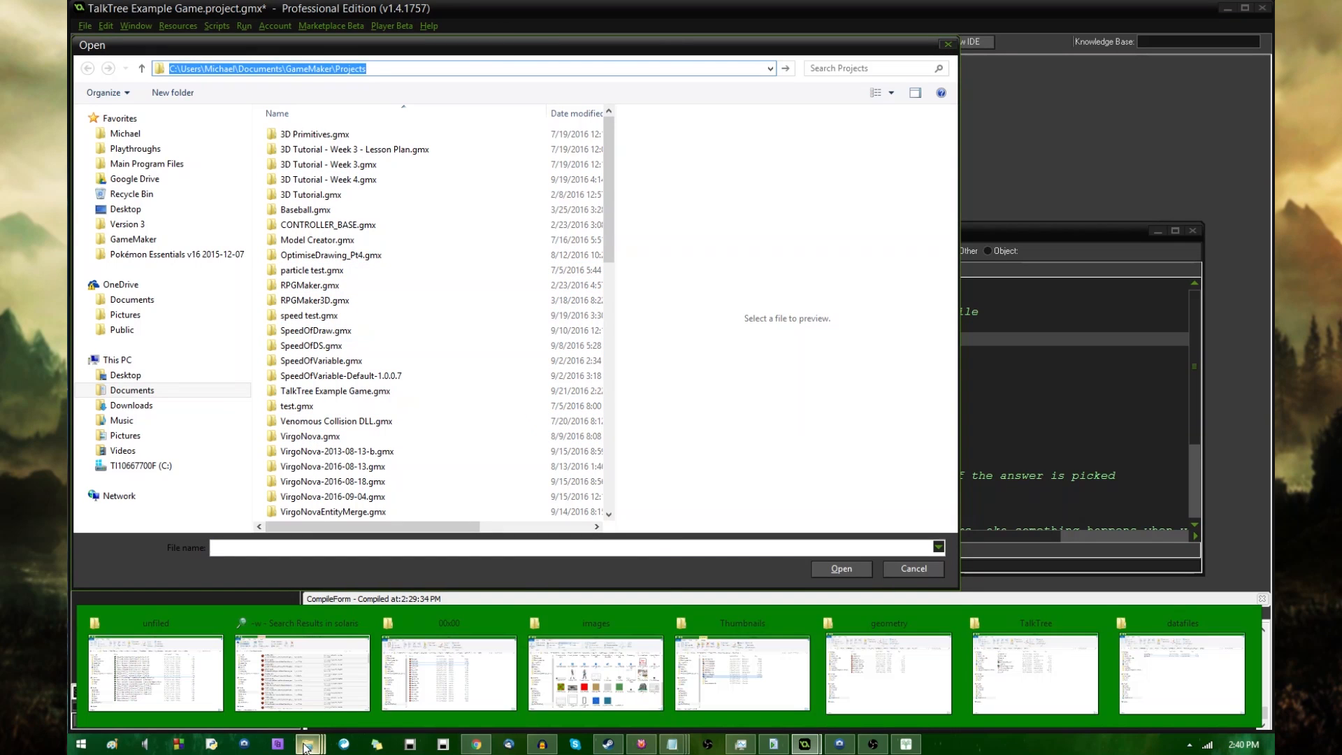
Select test.ini from the TalkTree folder as a project included file.
{"action": "left_click", "coordinate": [1032, 673]}
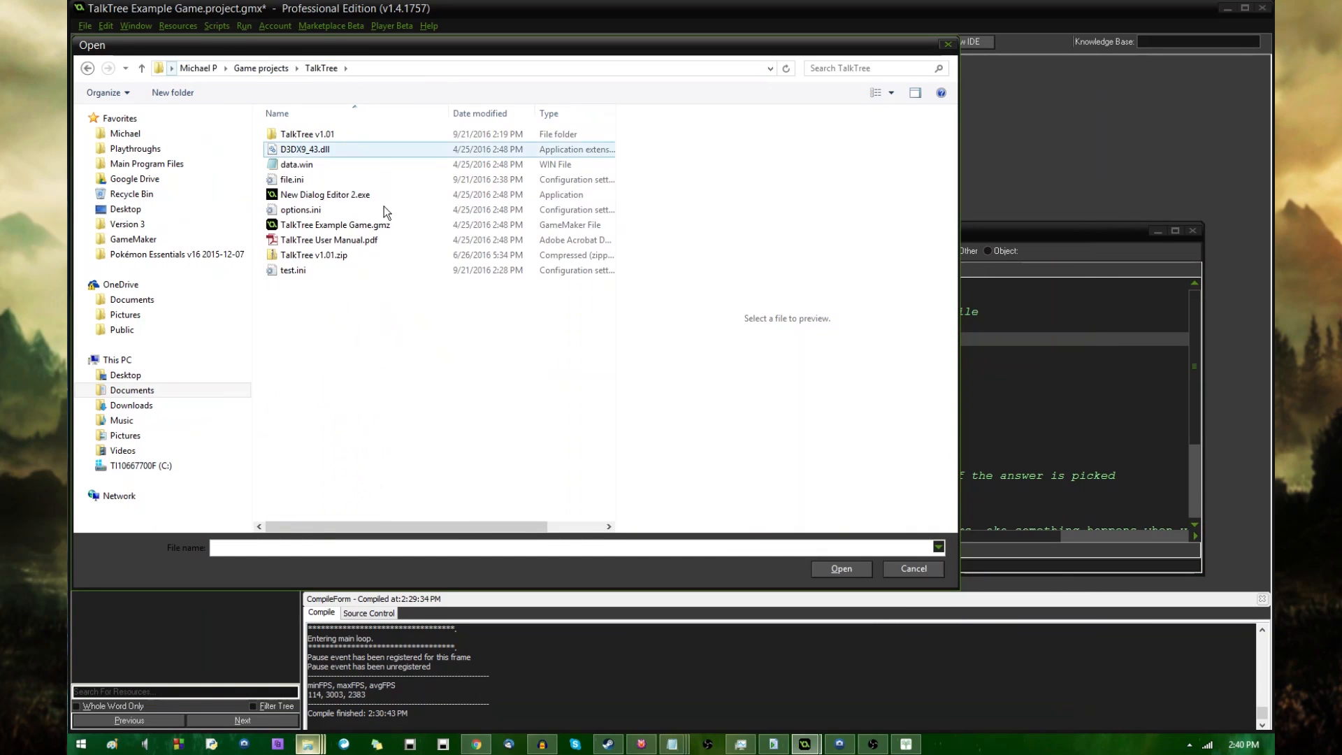
{"action": "left_click", "coordinate": [840, 569]}
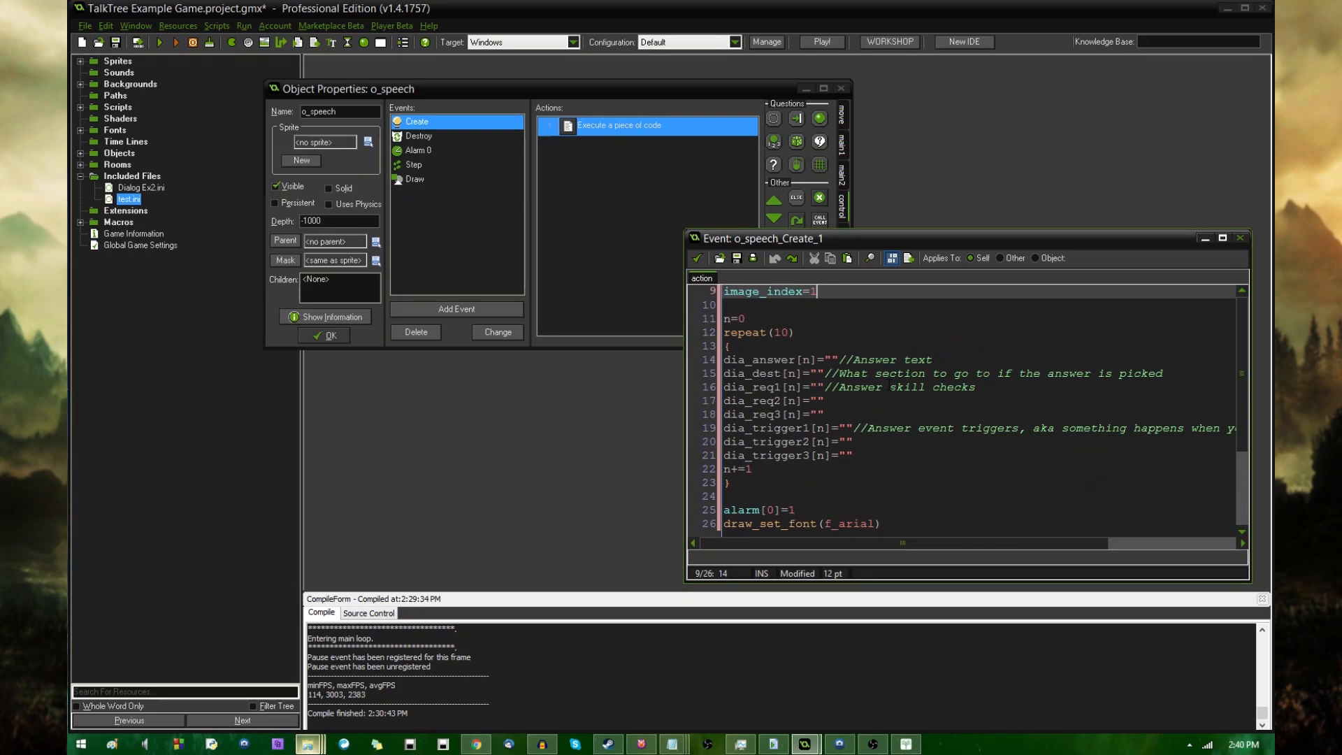
Point the o_speech create code's file= line to test.ini and run the game.
{"action": "scroll", "scroll_direction": "up", "scroll_amount": 3}
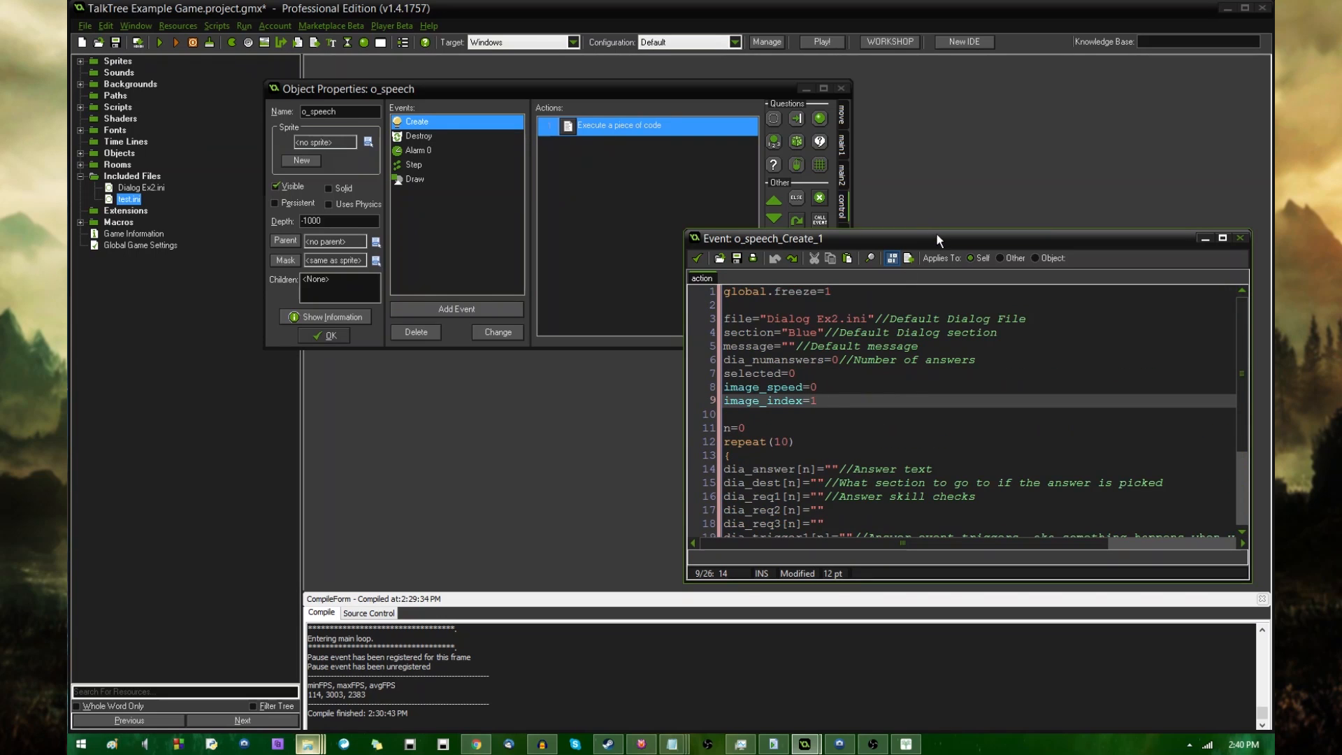
{"action": "left_click_drag", "start_coordinate": [937, 239], "coordinate": [937, 117]}
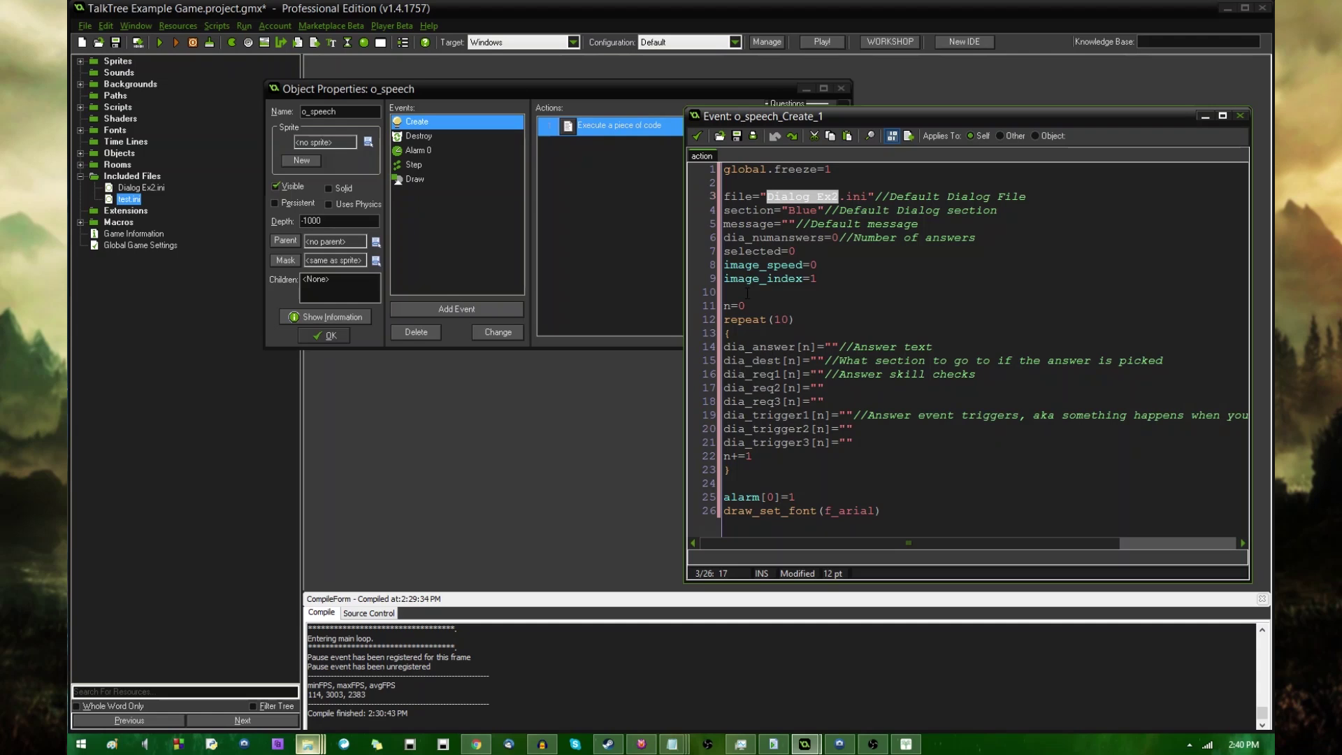
{"action": "type", "text": "test"}
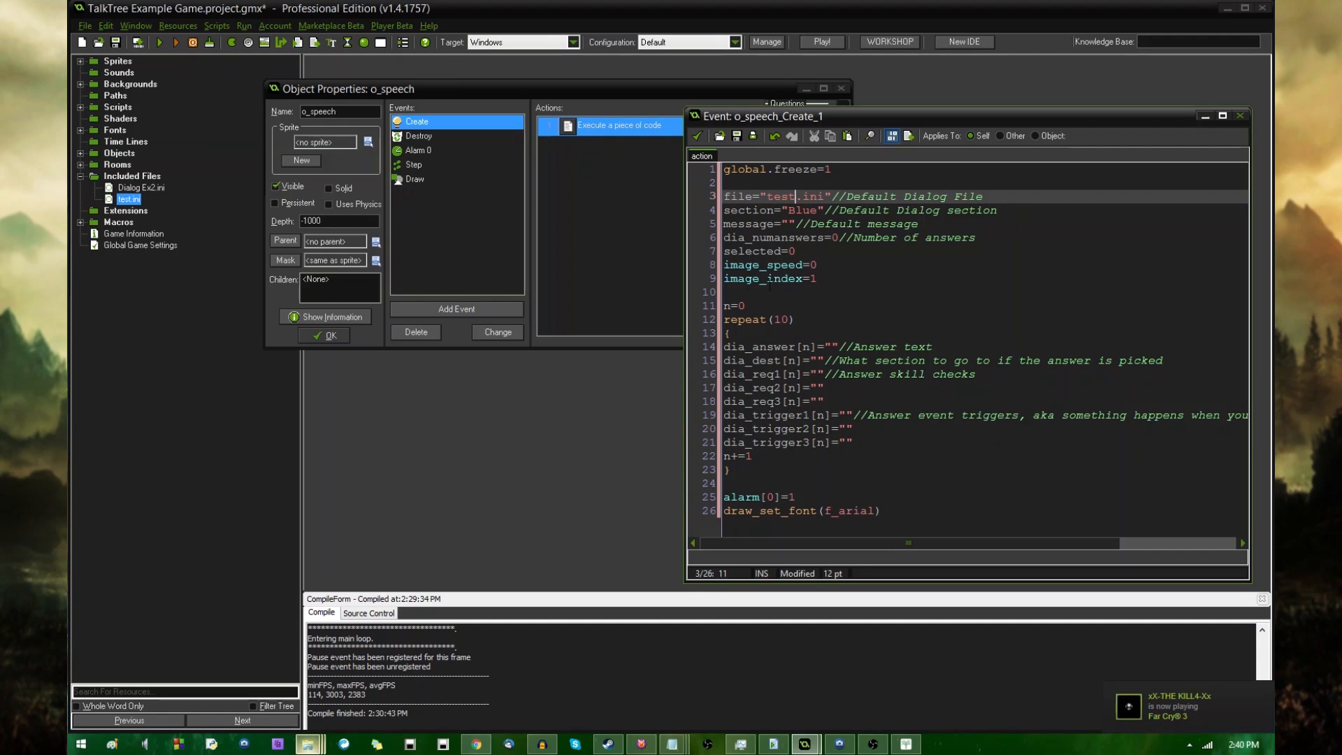
{"action": "left_click", "coordinate": [800, 209]}
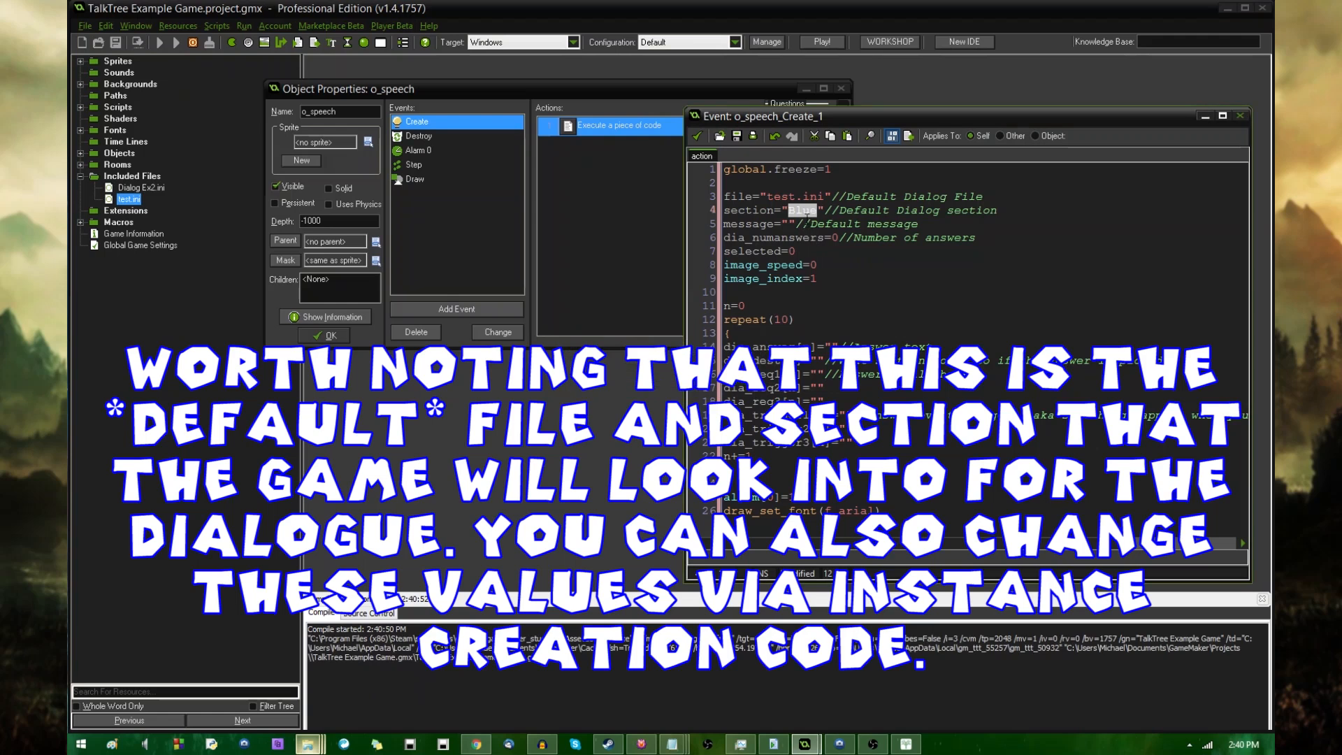
{"action": "mouse_move", "coordinate": [605, 273]}
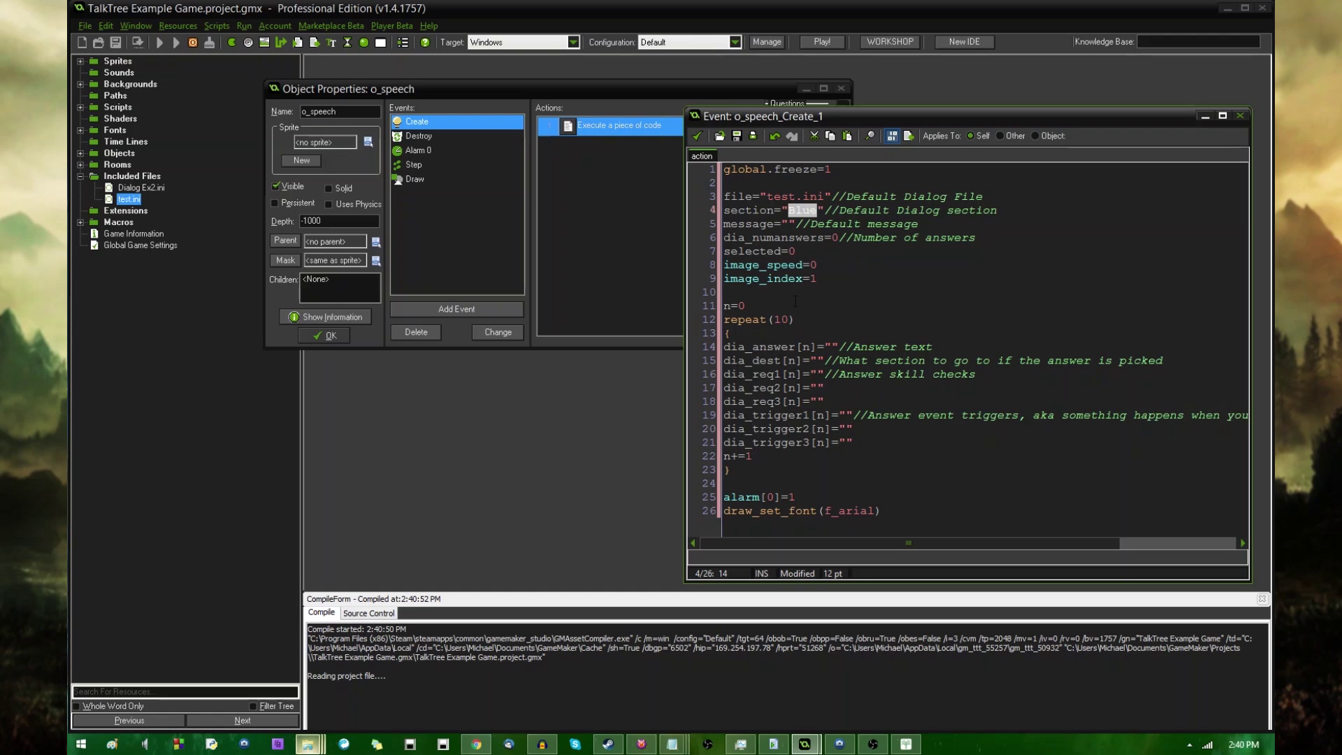
{"action": "left_click", "coordinate": [820, 41]}
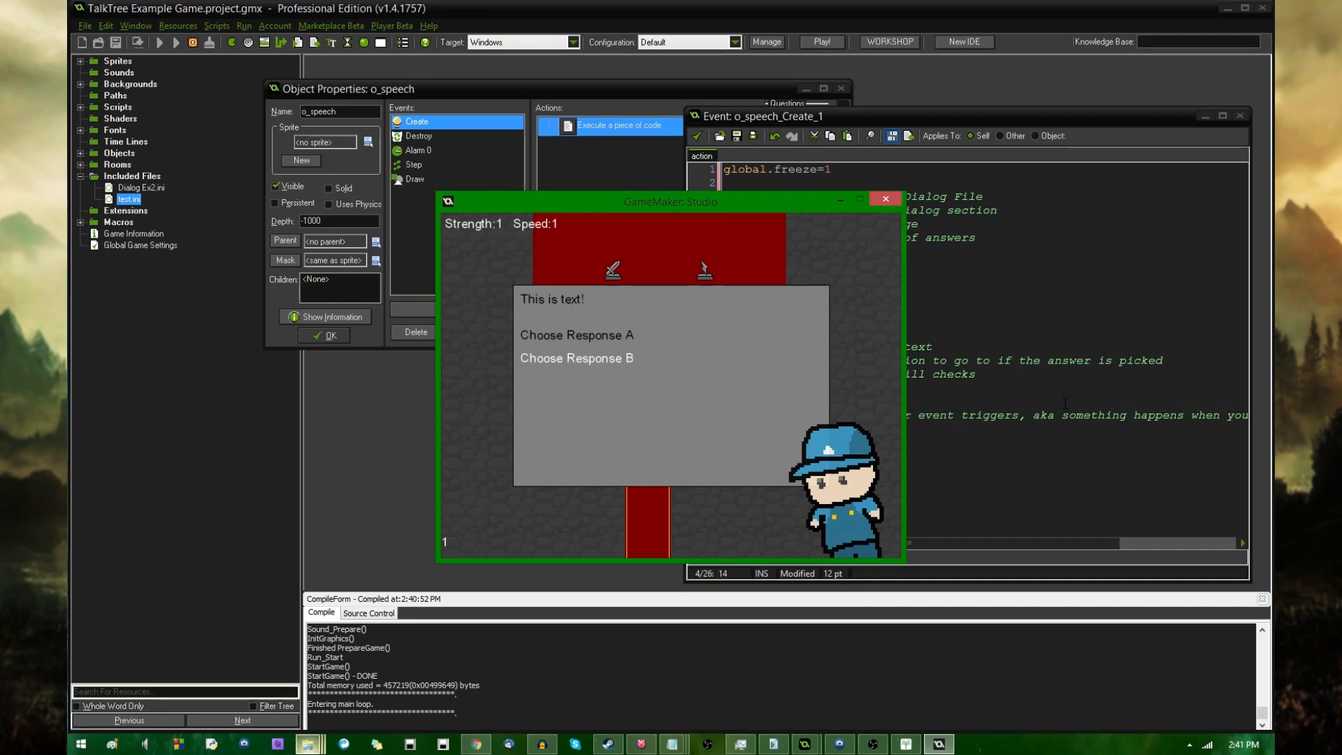
Pick one of the NPC's two response choices in the running game.
{"action": "left_click", "coordinate": [576, 358]}
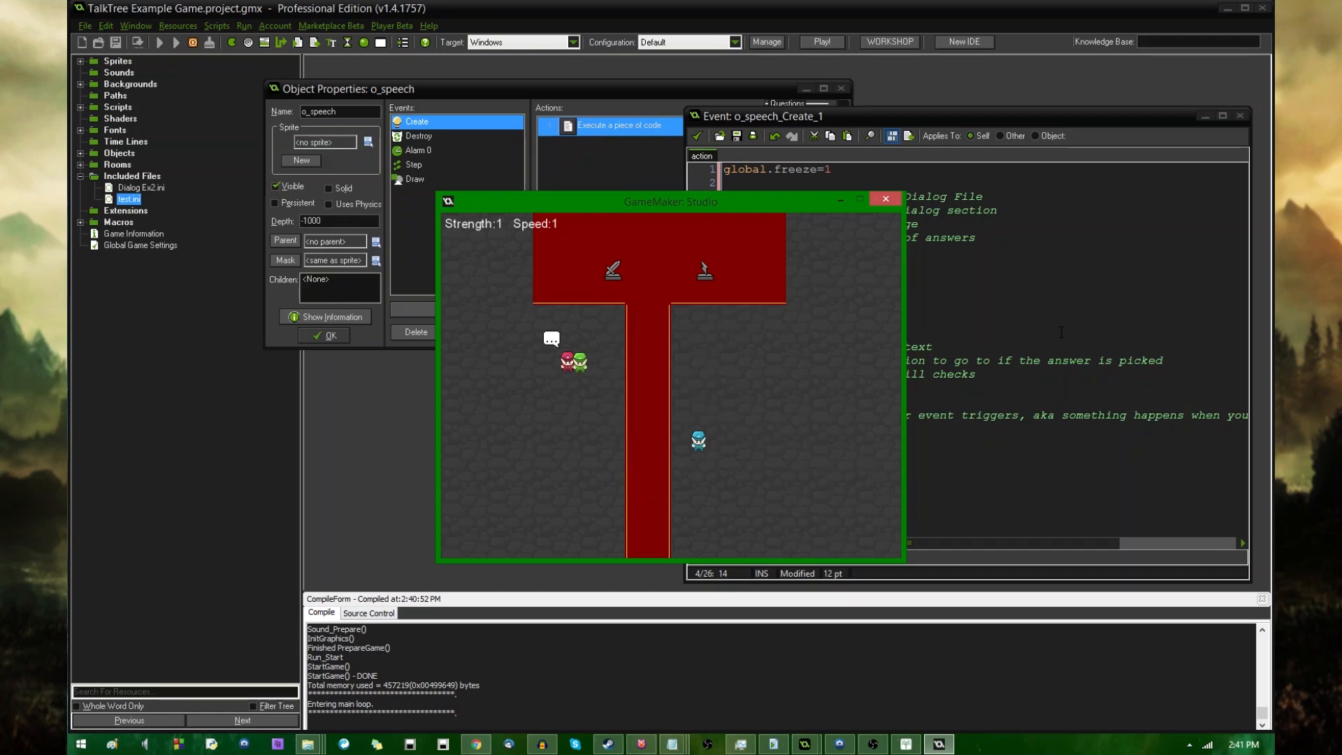
{"action": "mouse_move", "coordinate": [905, 744]}
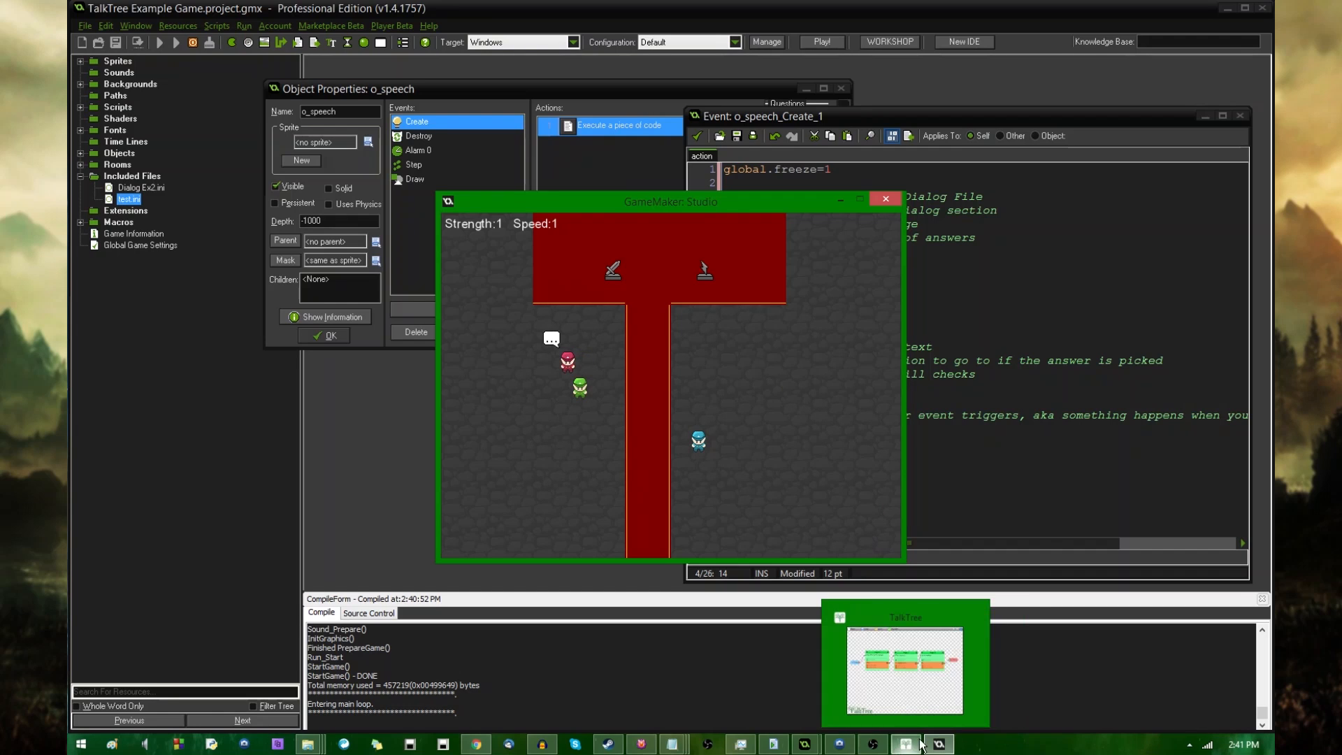
Bring TalkTree forward to review the three-page red-guy tree.
{"action": "left_click", "coordinate": [905, 662]}
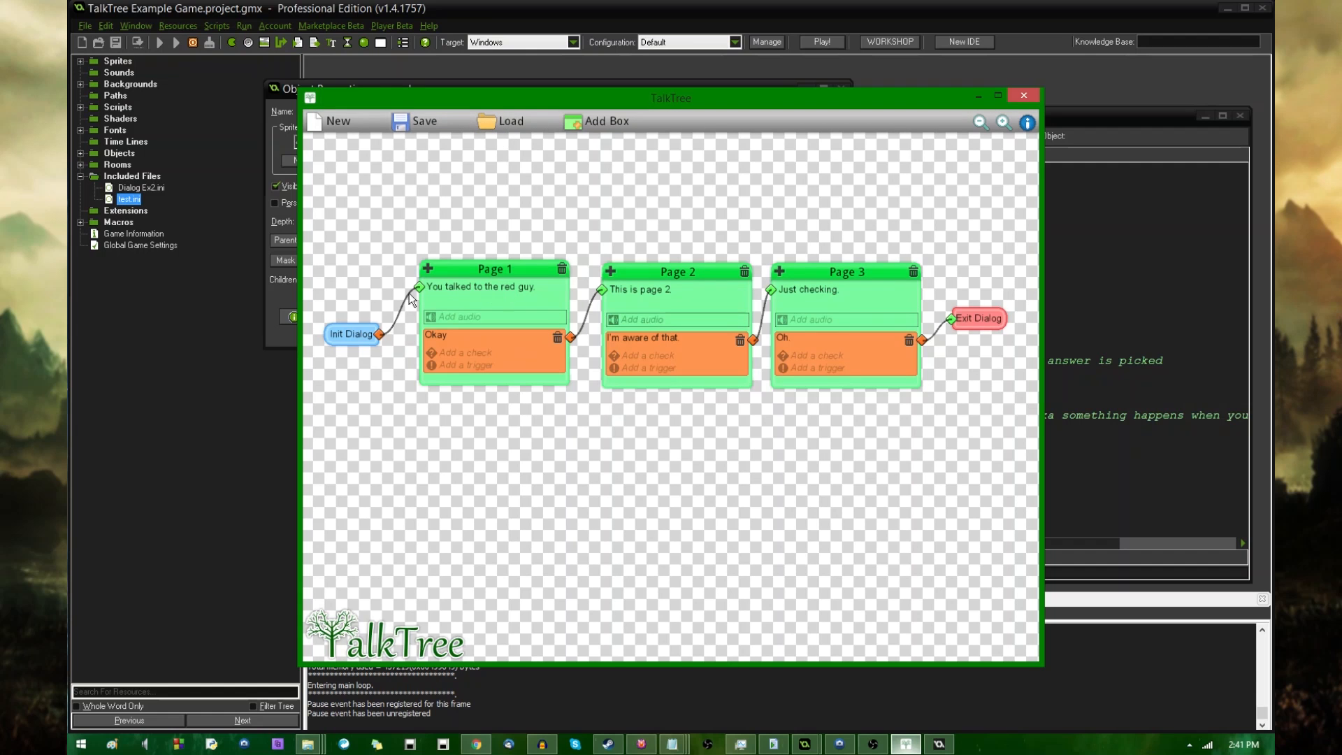
{"action": "mouse_move", "coordinate": [693, 295]}
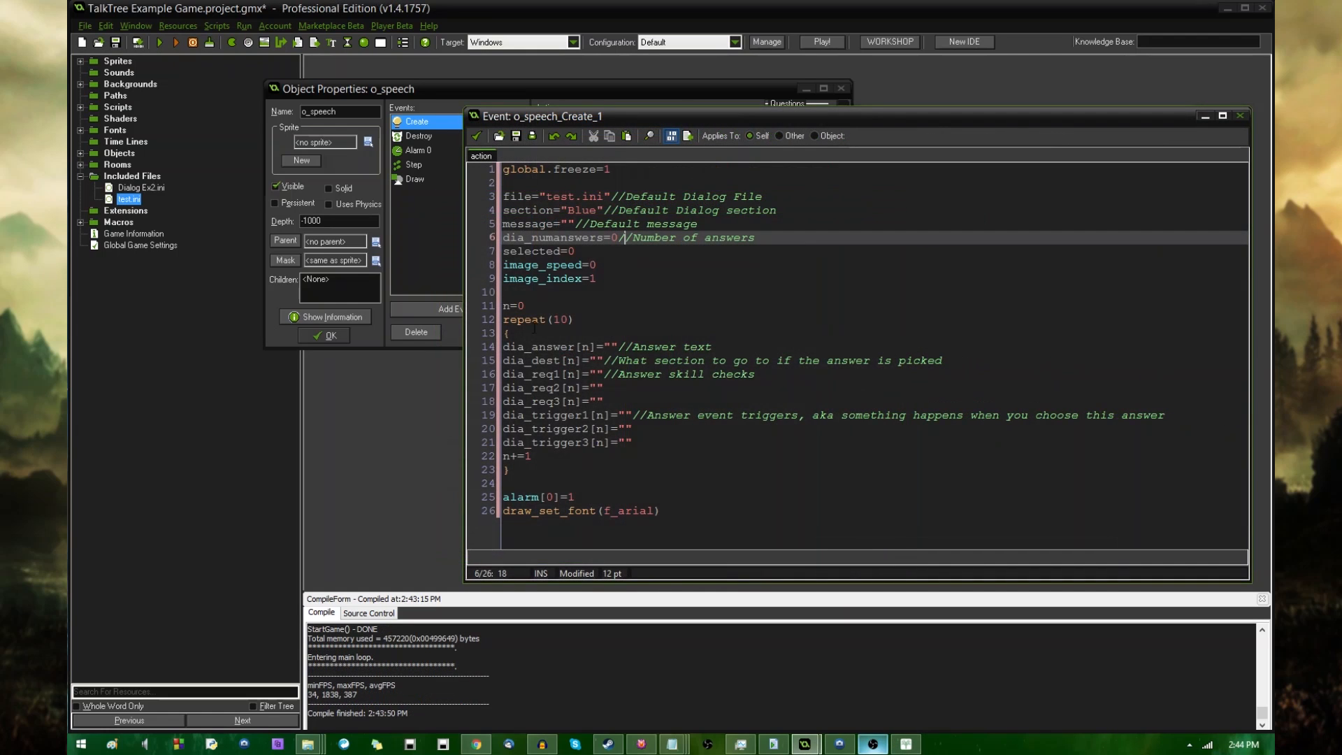
Review the draw_set_font line and the answer, destination and trigger arrays in the create code.
{"action": "left_click", "coordinate": [669, 511]}
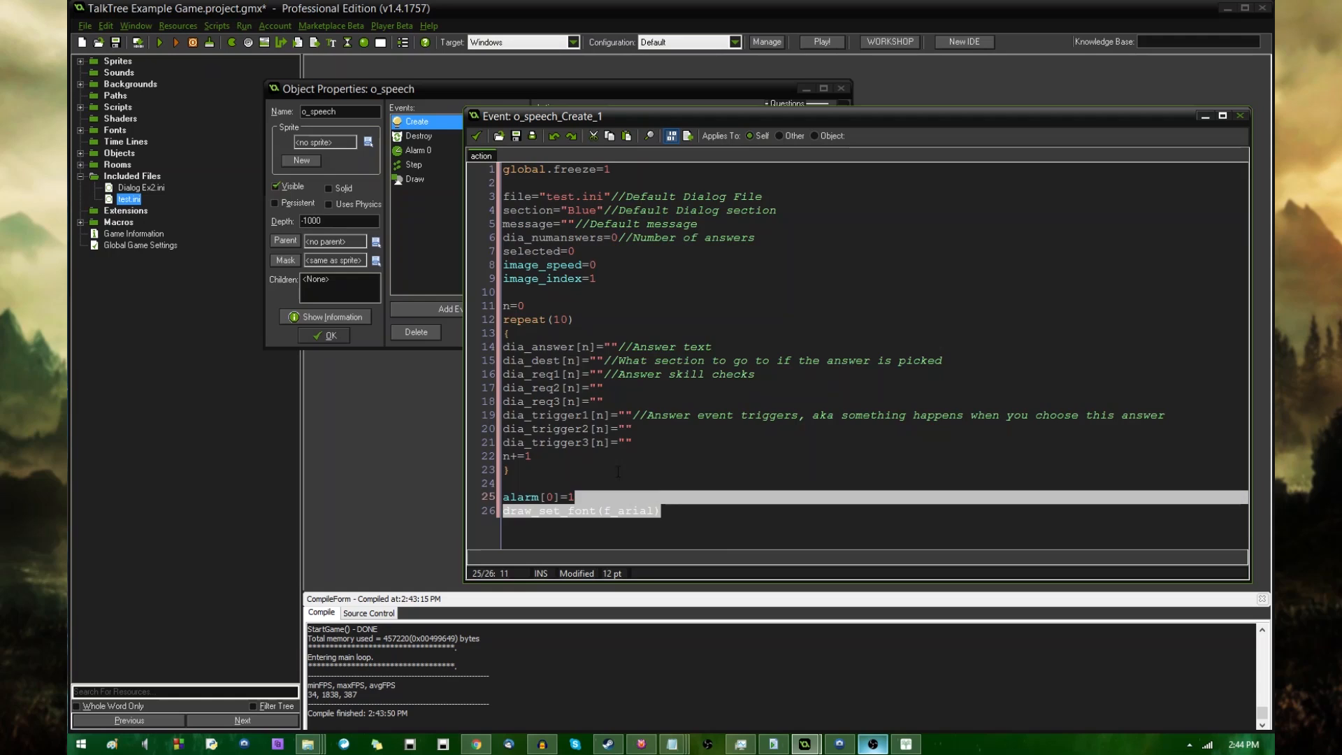
{"action": "left_click", "coordinate": [738, 524]}
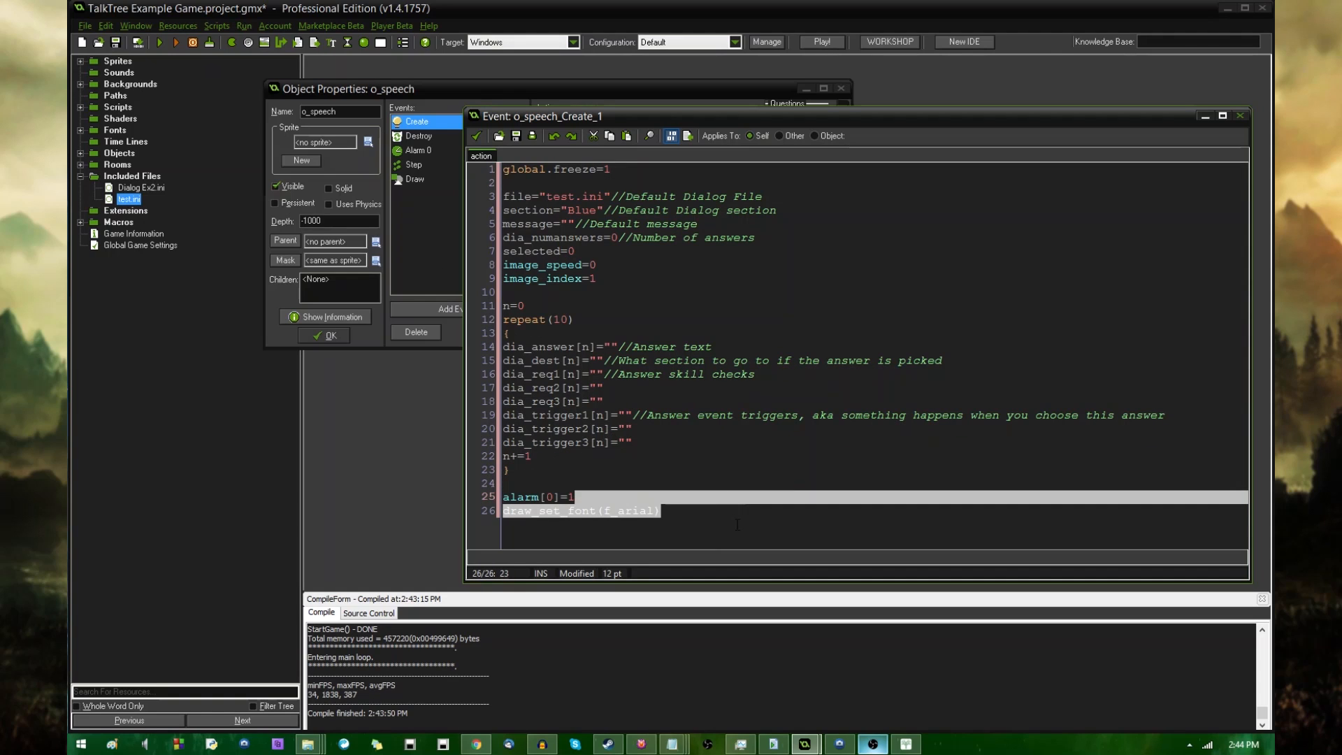
{"action": "left_click", "coordinate": [658, 511]}
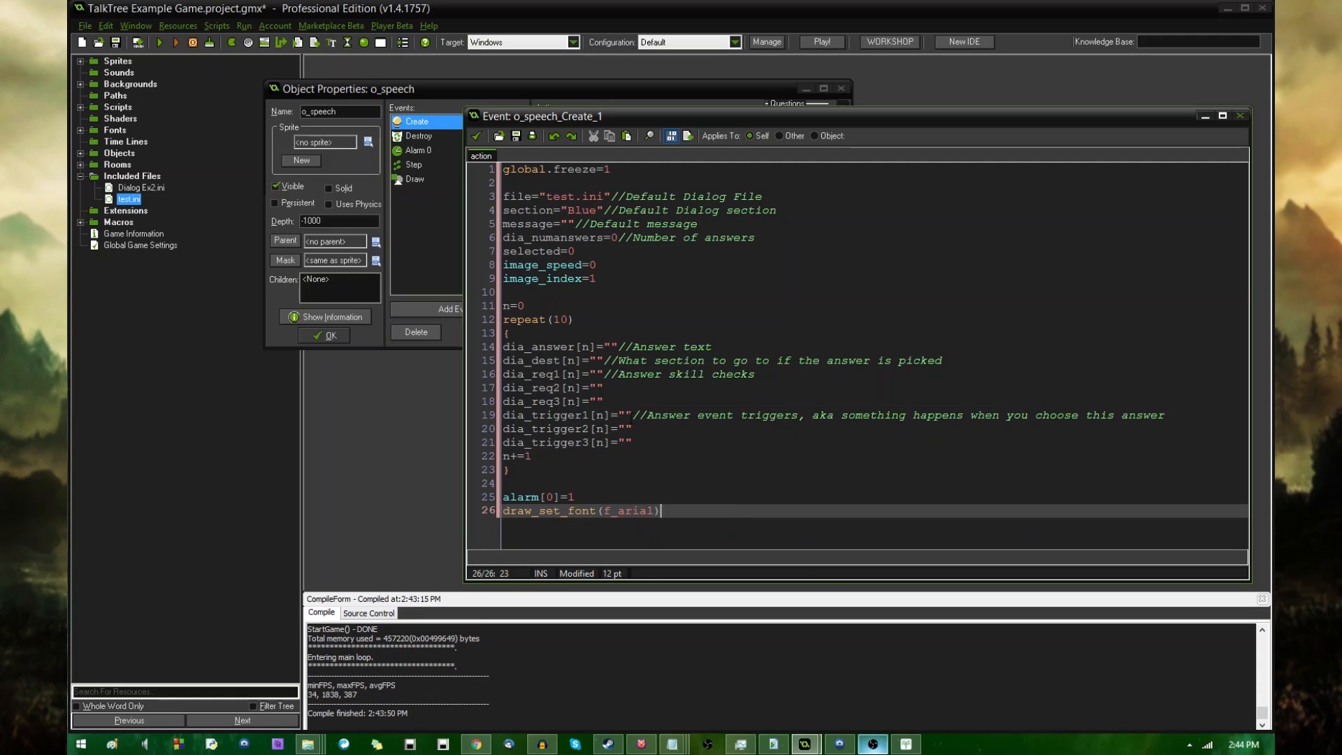
{"action": "left_click", "coordinate": [649, 415]}
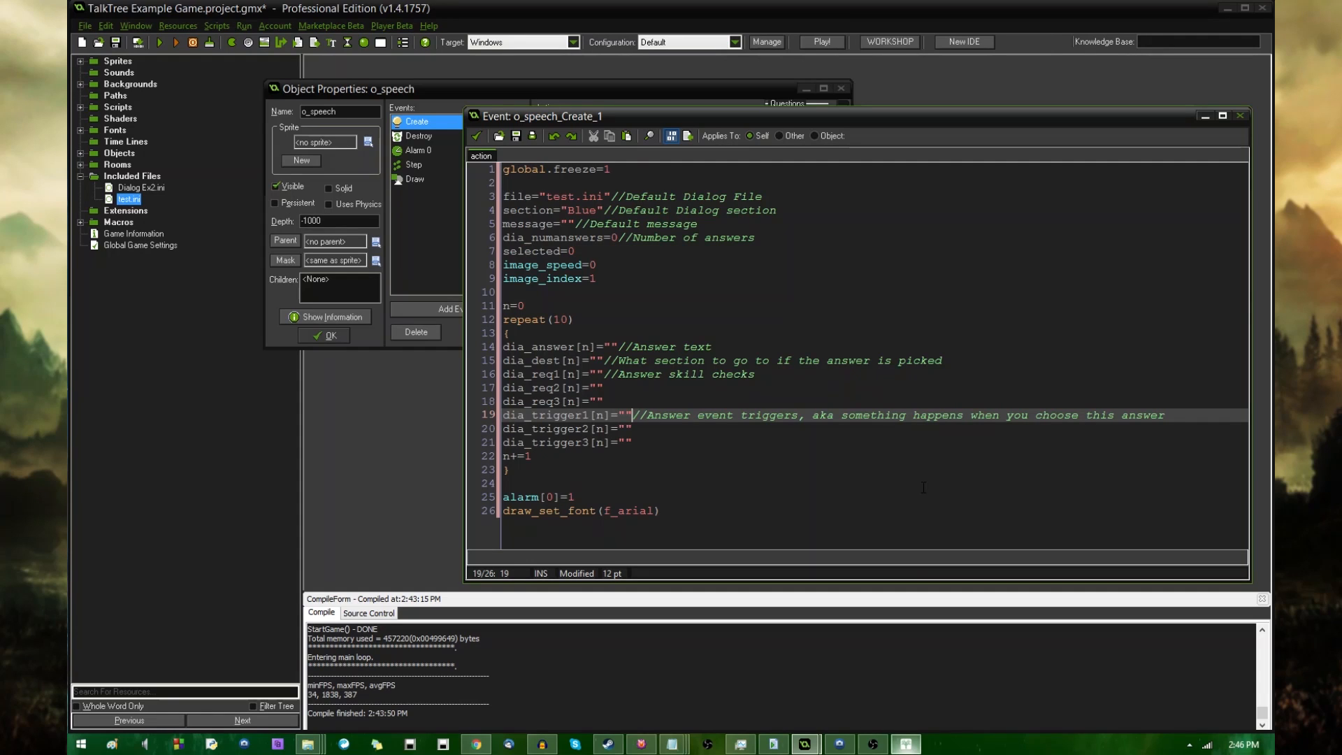
{"action": "mouse_move", "coordinate": [913, 560]}
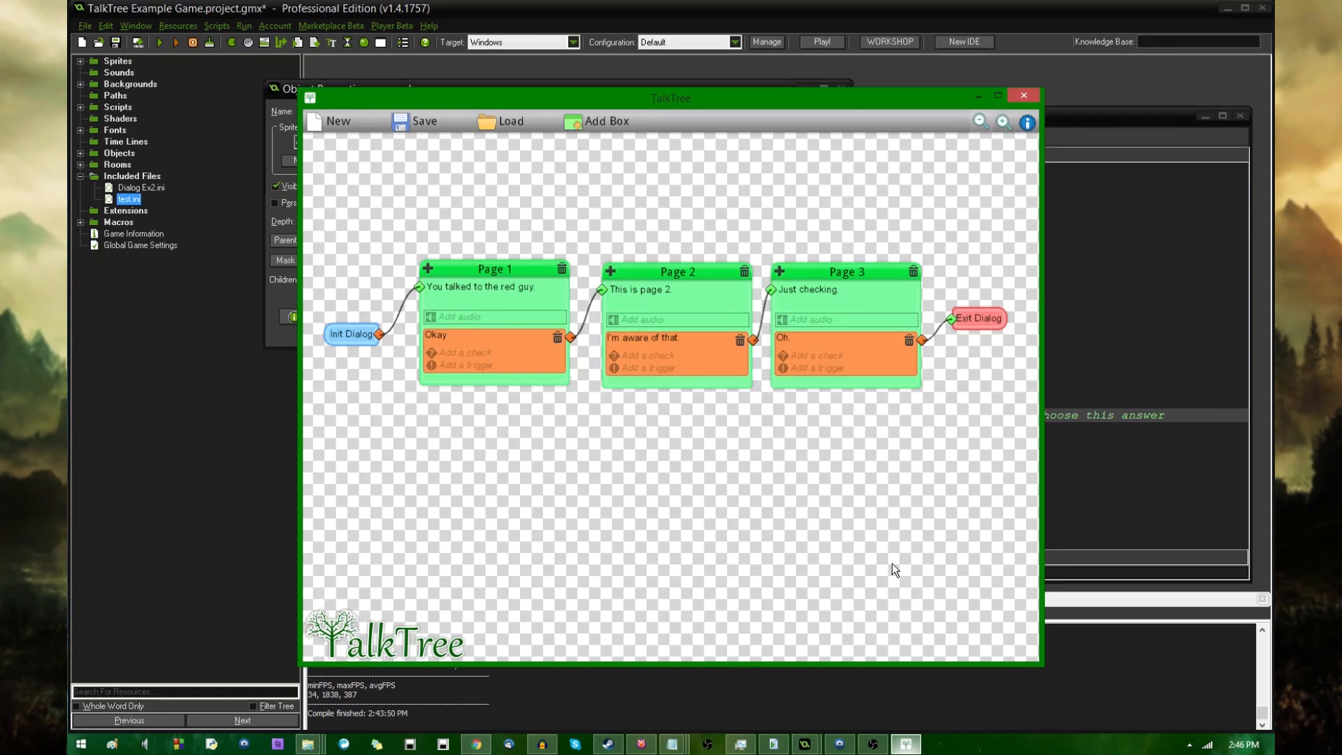
{"action": "mouse_move", "coordinate": [886, 468]}
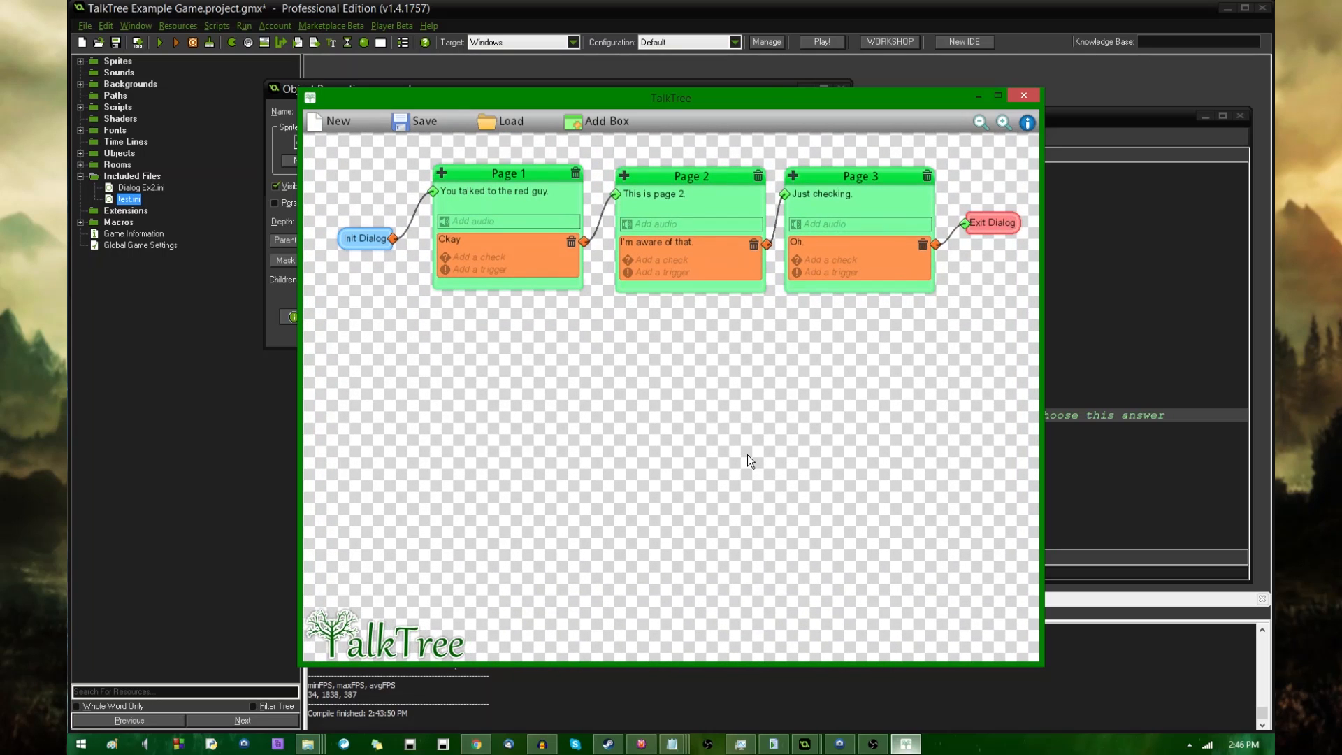
{"action": "mouse_move", "coordinate": [716, 475]}
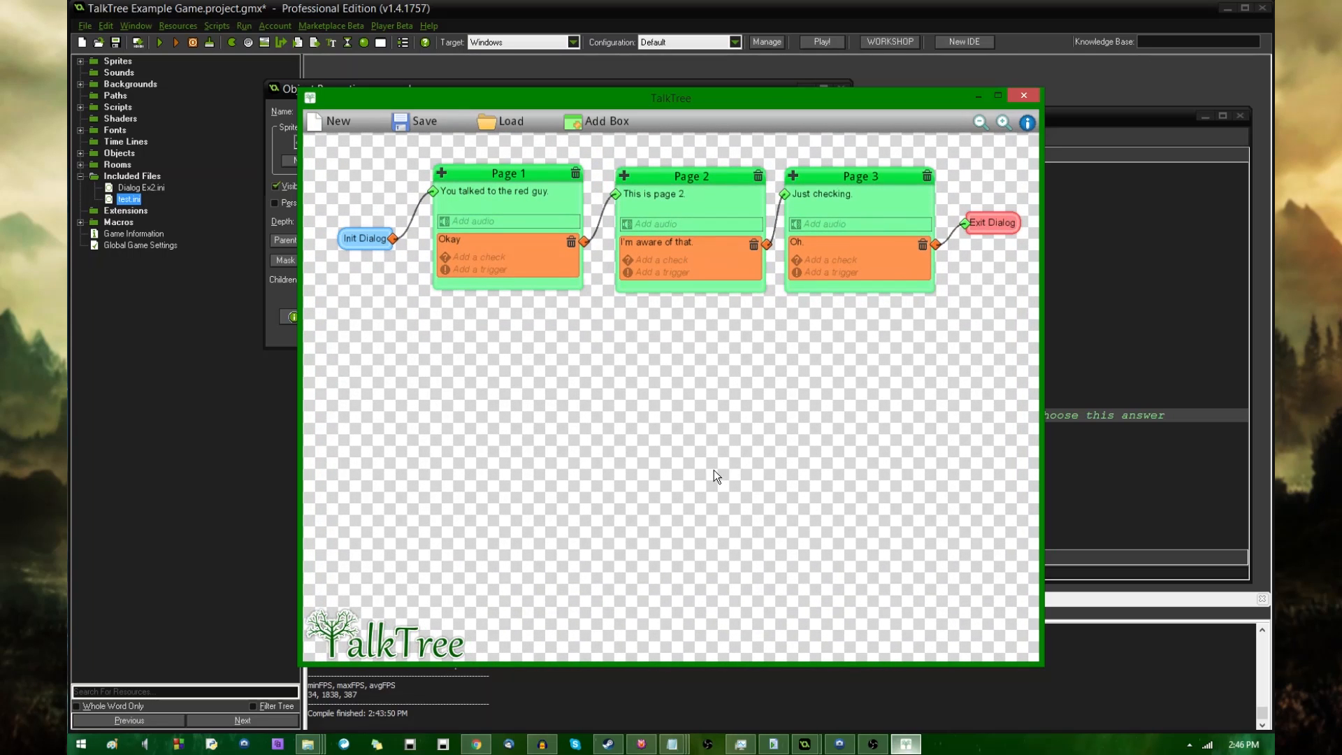
{"action": "mouse_move", "coordinate": [707, 471]}
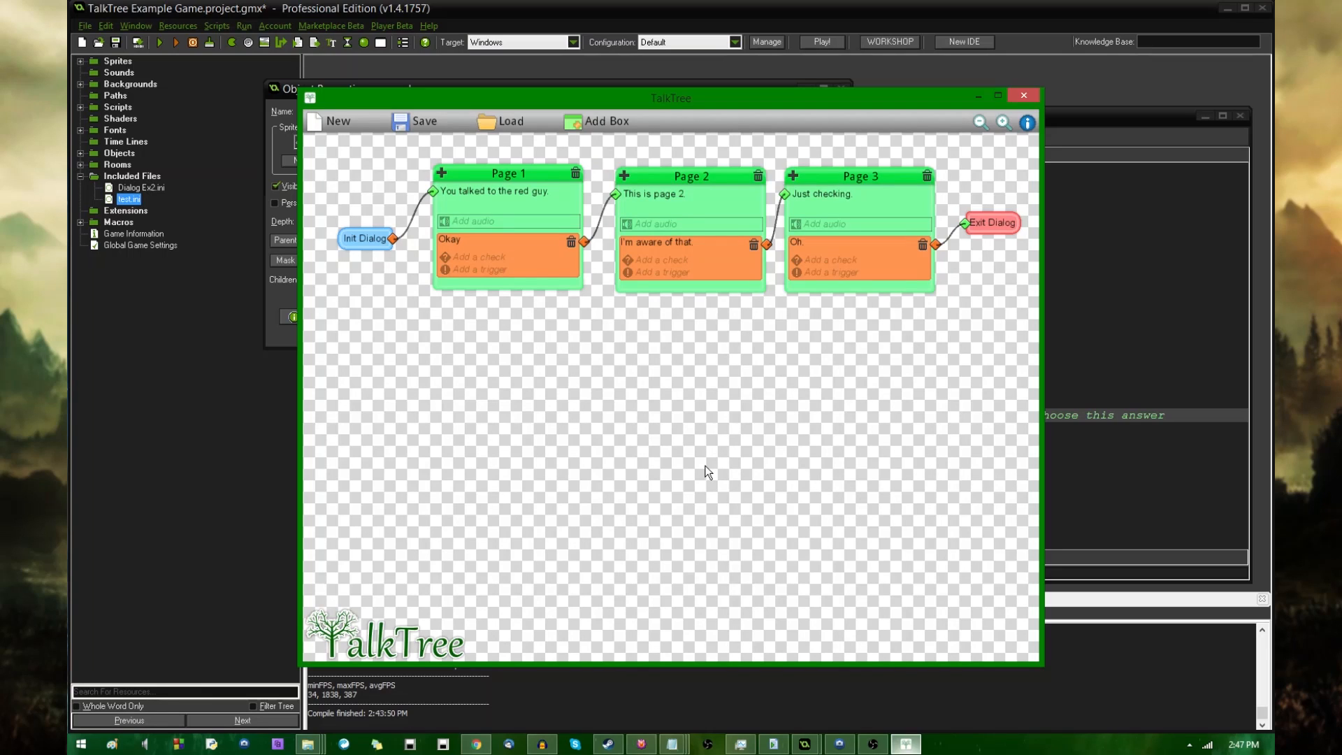
{"action": "mouse_move", "coordinate": [779, 310]}
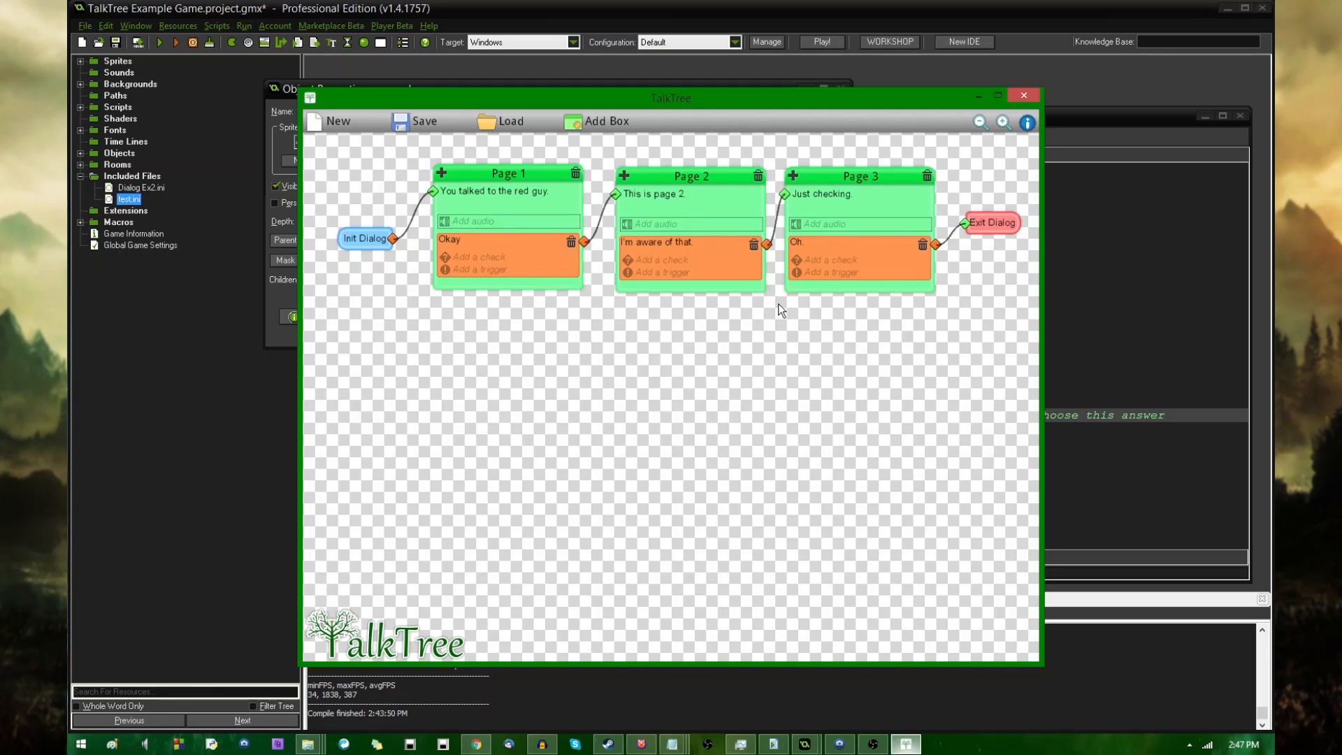
{"action": "mouse_move", "coordinate": [844, 320]}
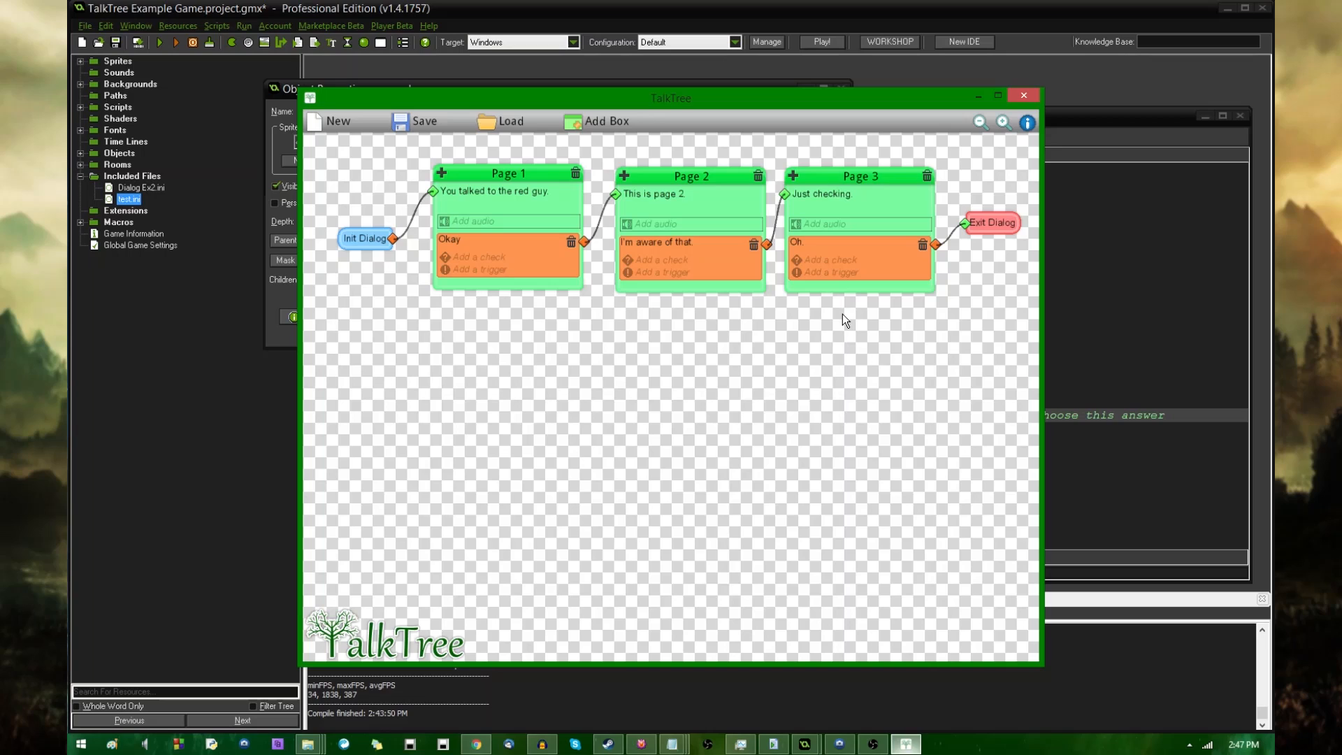
{"action": "mouse_move", "coordinate": [858, 331]}
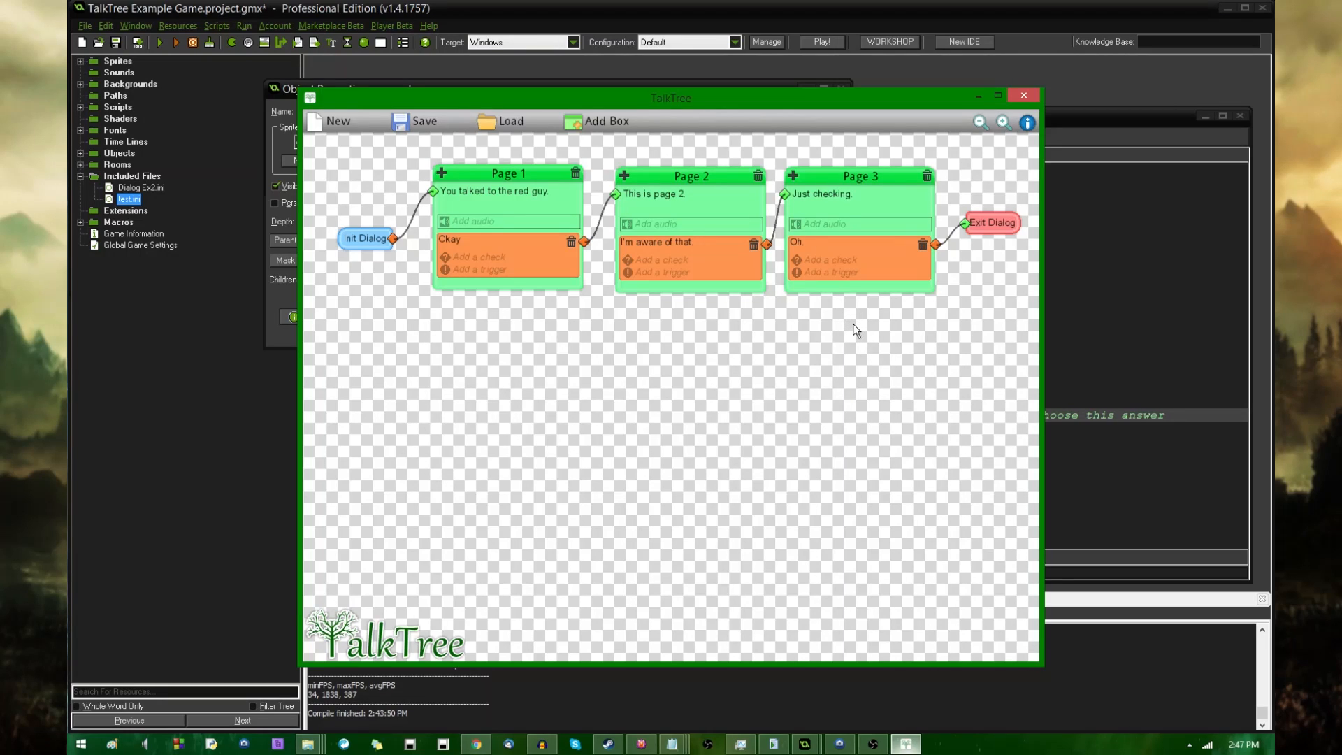
{"action": "mouse_move", "coordinate": [846, 337]}
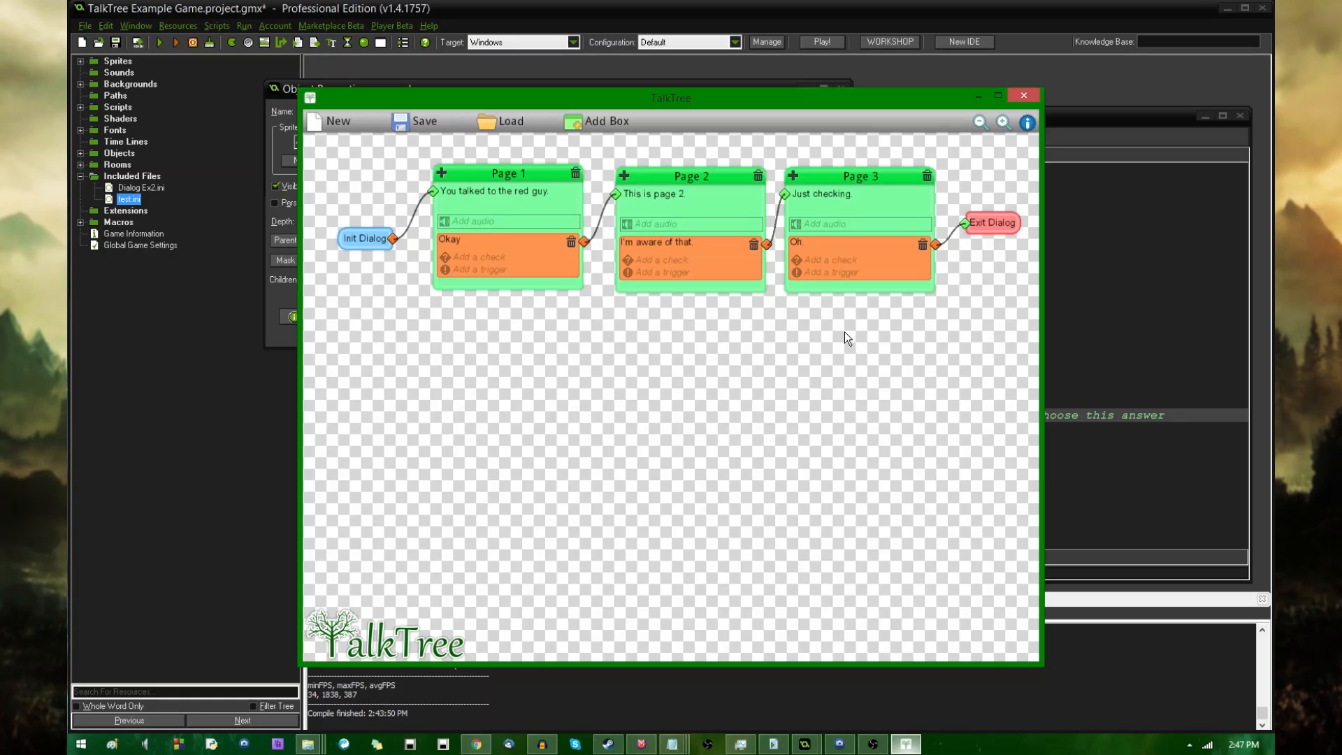
{"action": "mouse_move", "coordinate": [800, 338]}
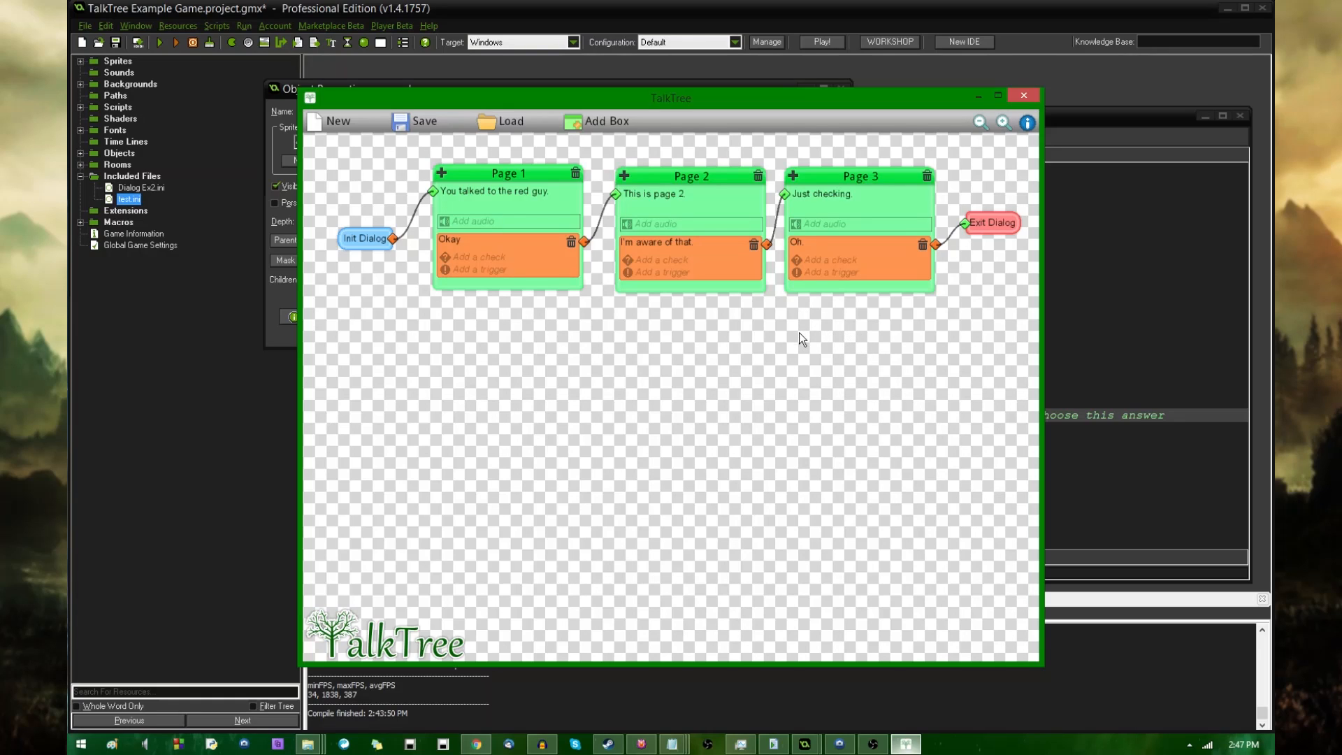
{"action": "mouse_move", "coordinate": [789, 321]}
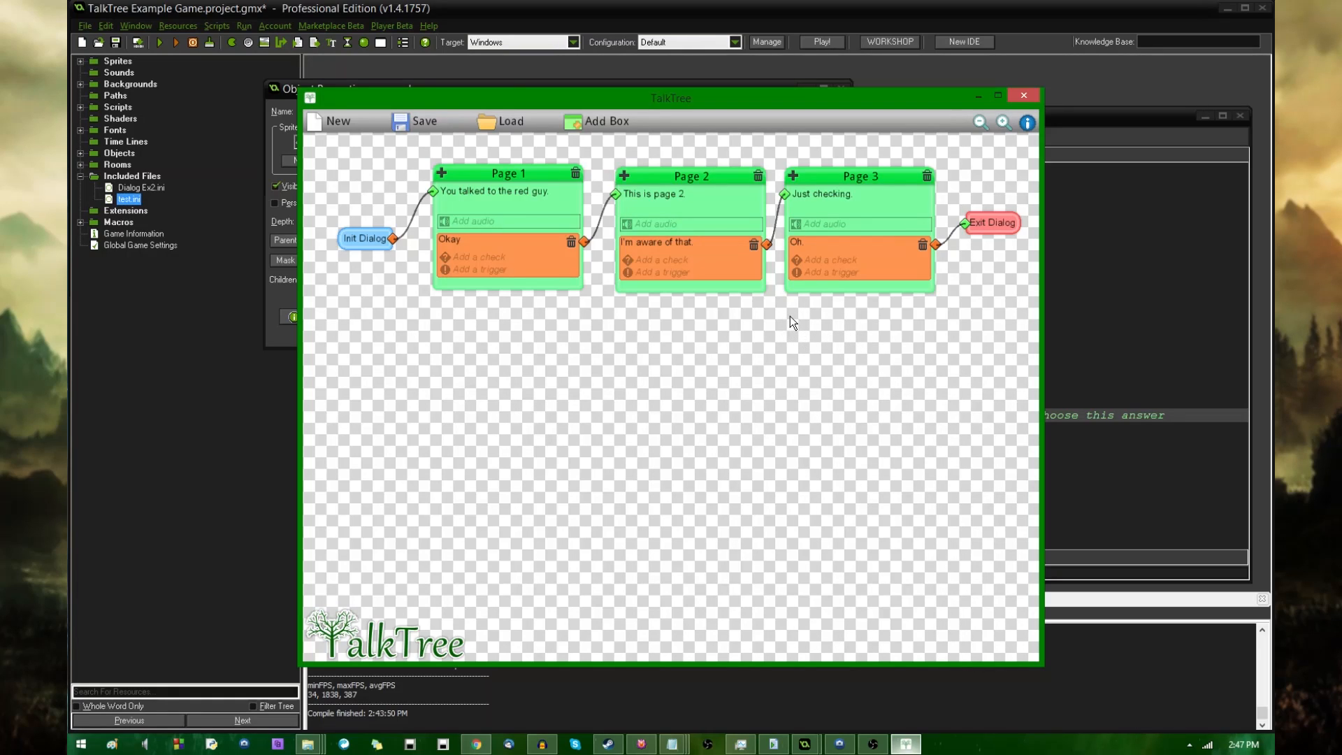
{"action": "mouse_move", "coordinate": [836, 257]}
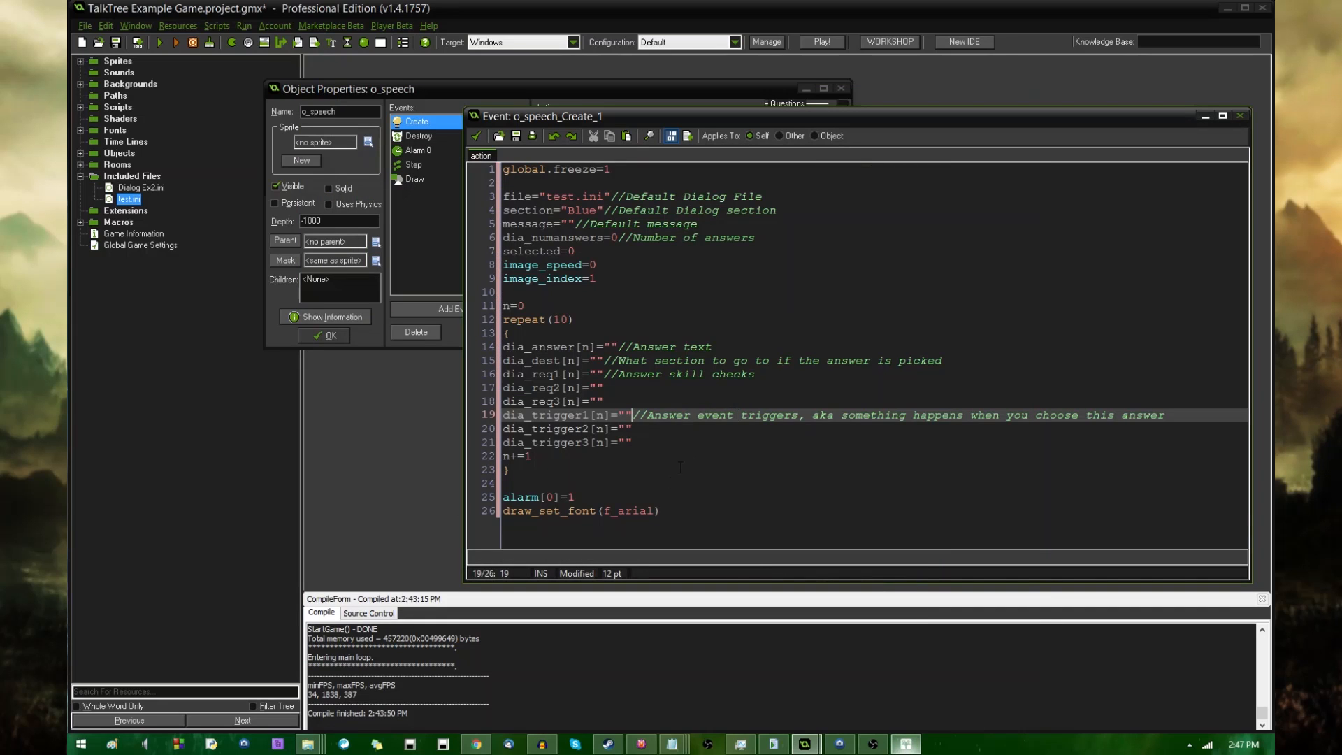
{"action": "left_click", "coordinate": [659, 511]}
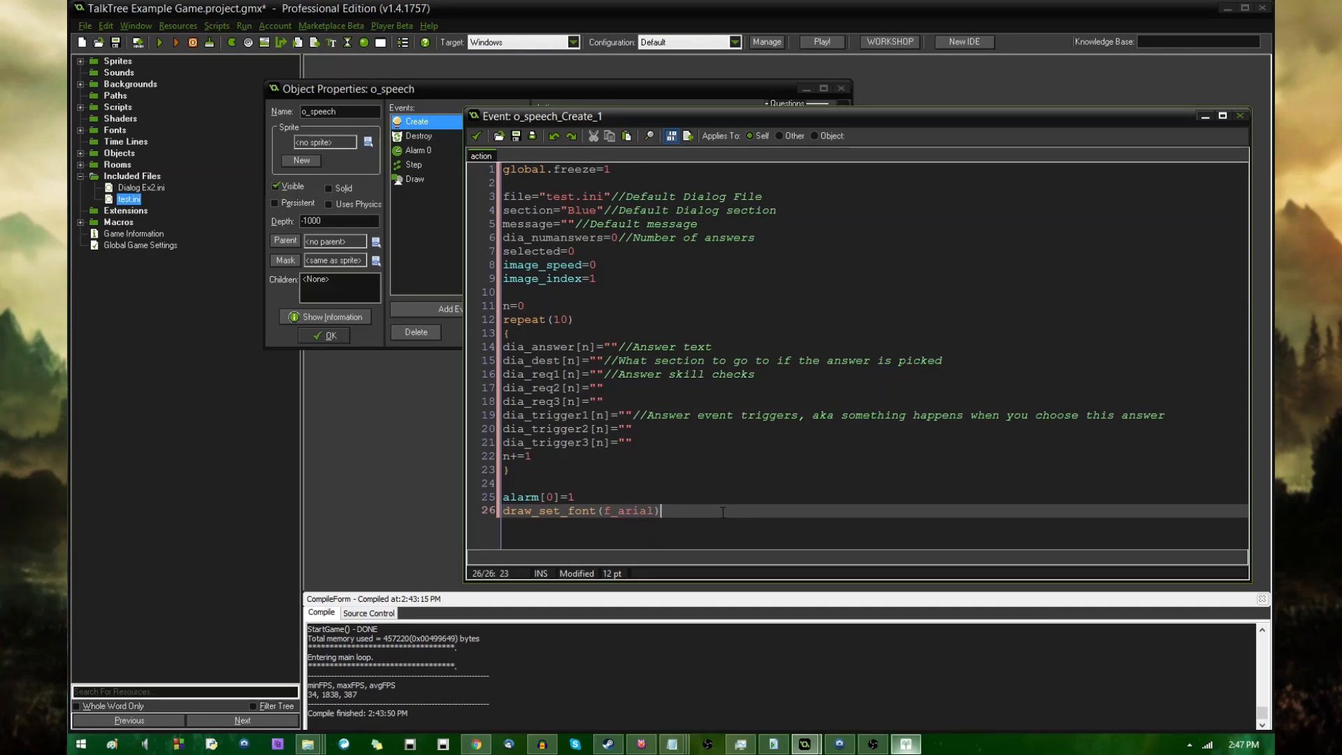
{"action": "left_click", "coordinate": [531, 456]}
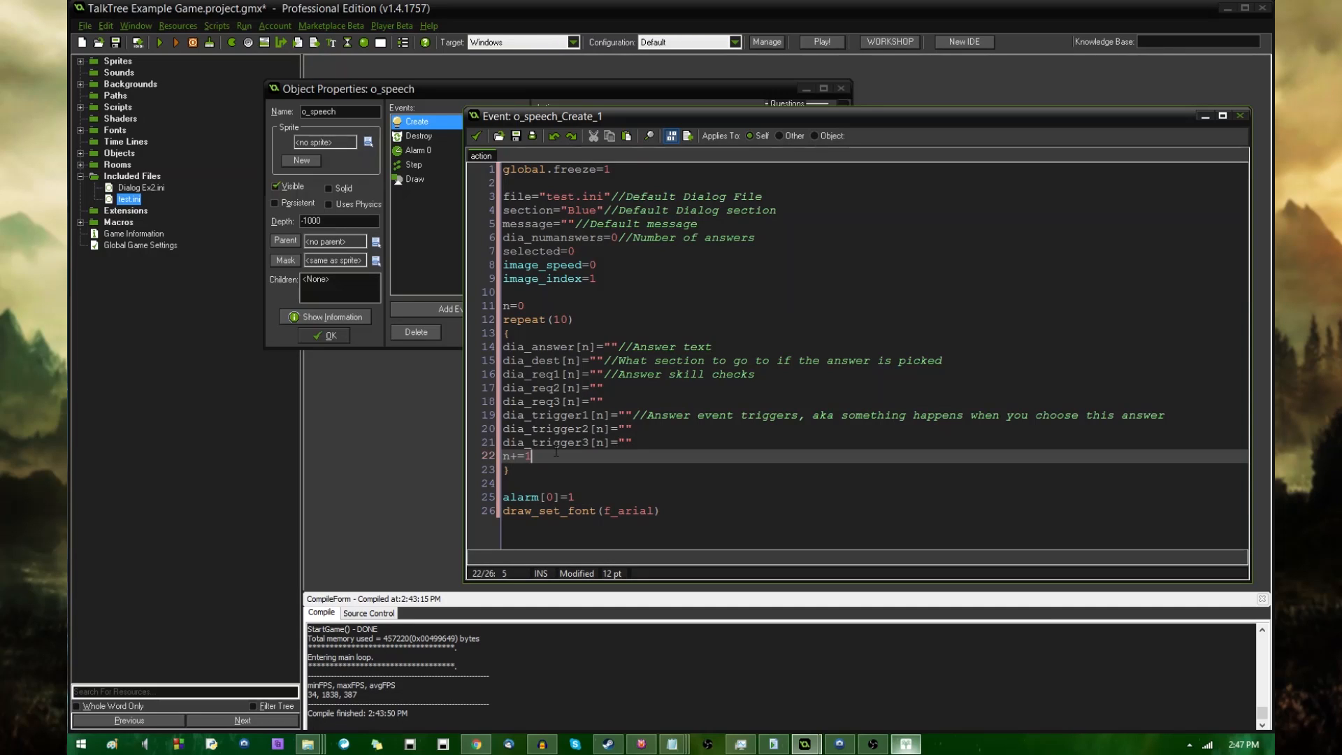